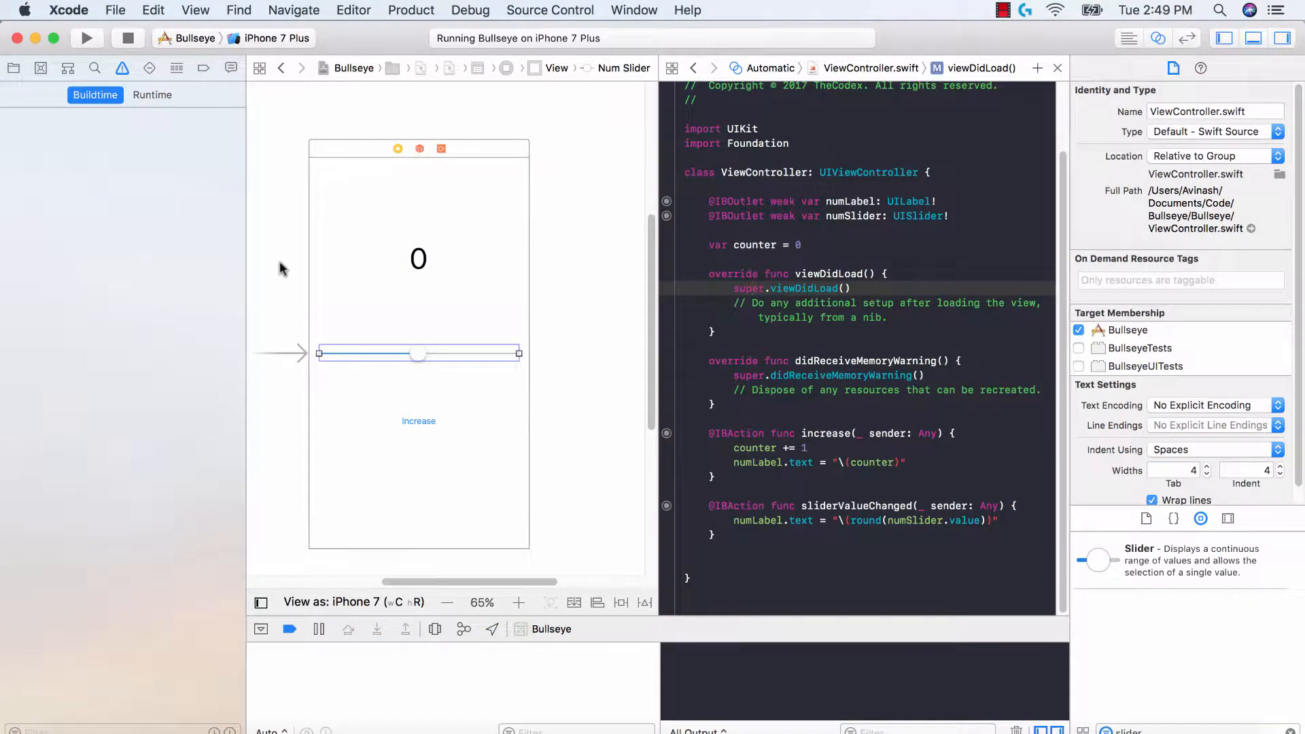
Step: Inspect the number label and Increase button on the storyboard
{"action": "left_click", "coordinate": [560, 259]}
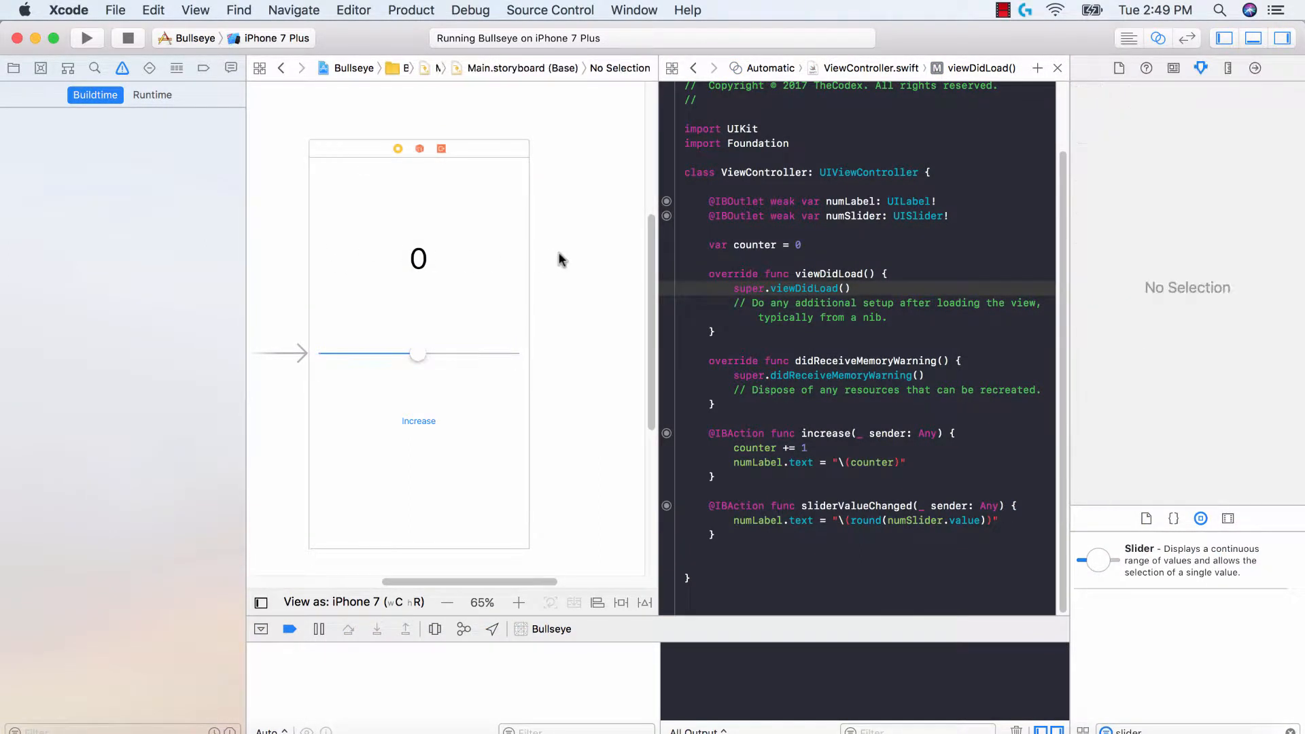
{"action": "left_click", "coordinate": [419, 353]}
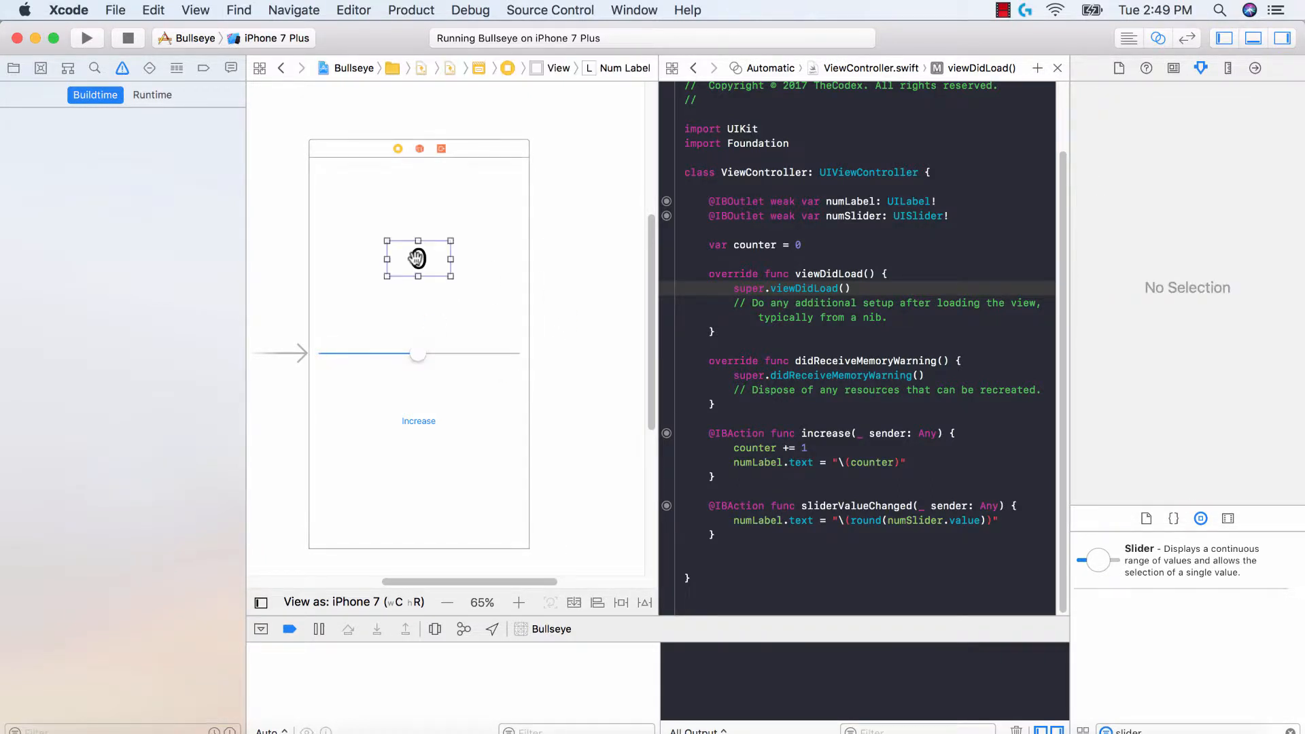
{"action": "left_click", "coordinate": [418, 259]}
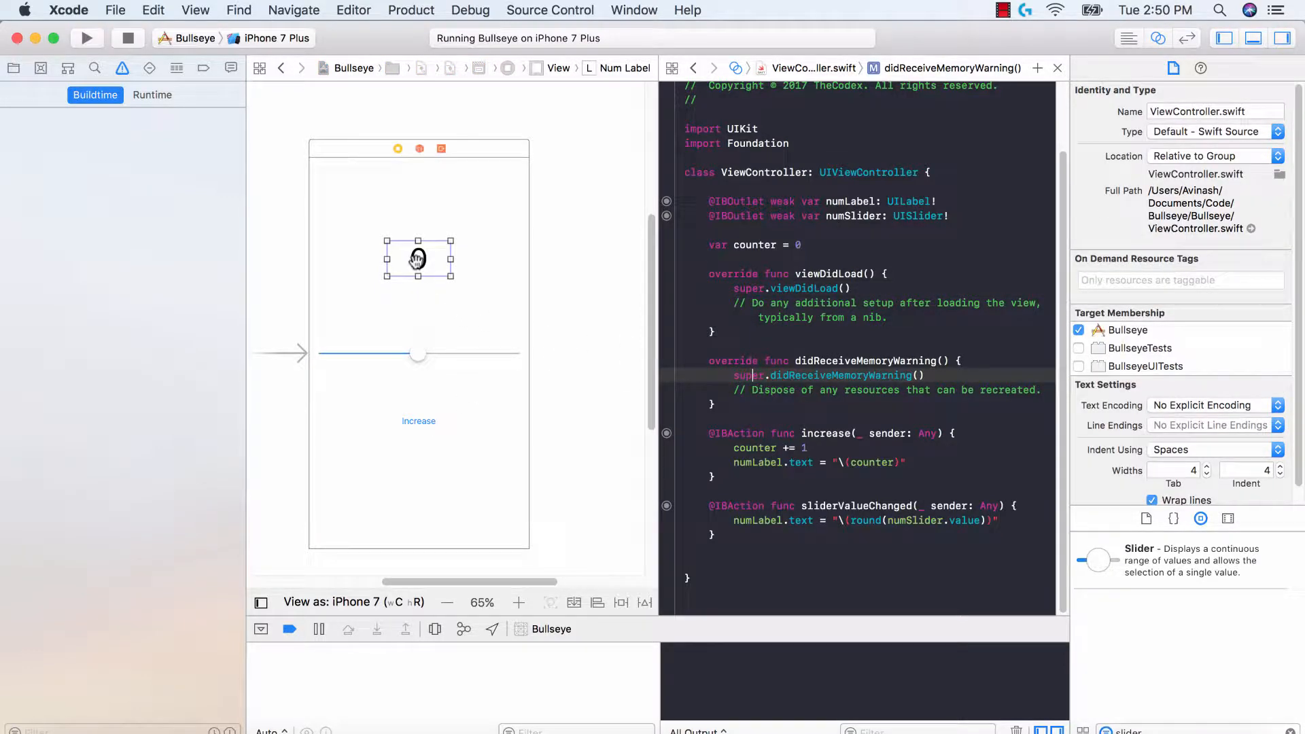
{"action": "left_click", "coordinate": [419, 421]}
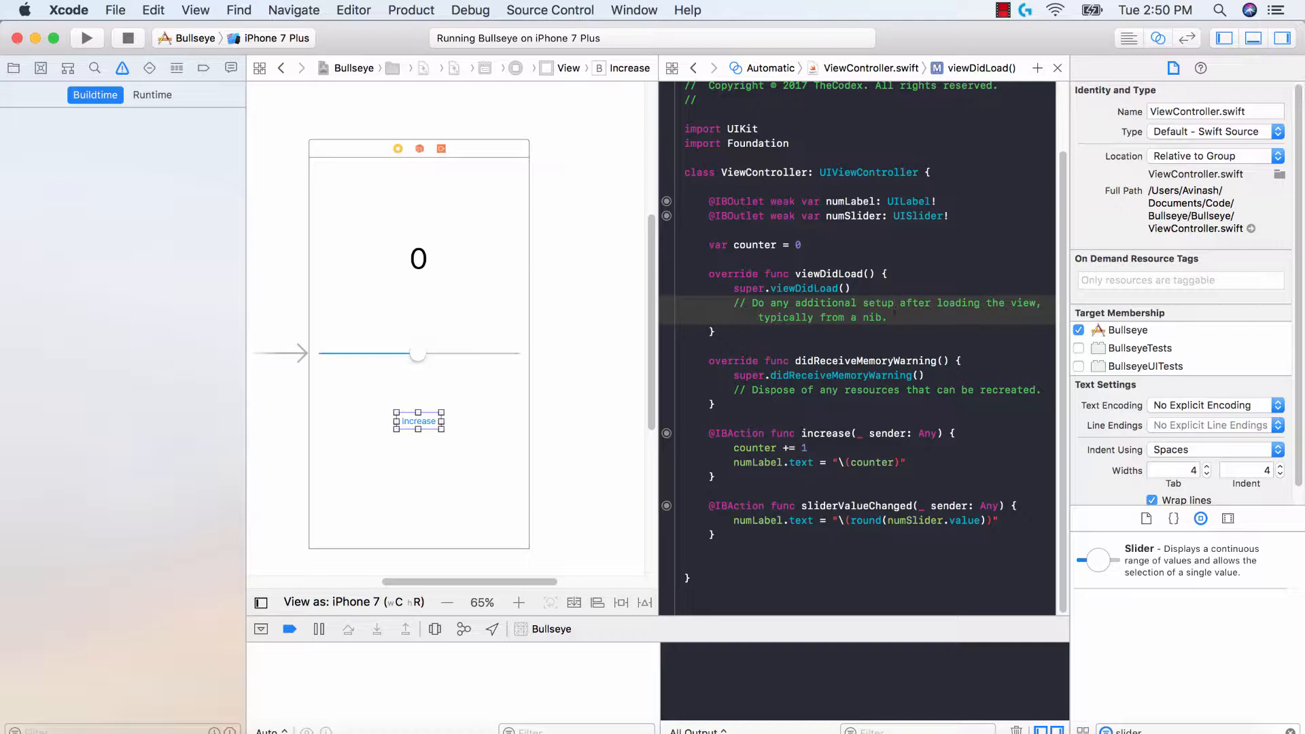
Step: Declare var randomNumber = 0 and assign Int(arc4random_uniform(101)) in viewDidLoad
{"action": "type", "text": "var"}
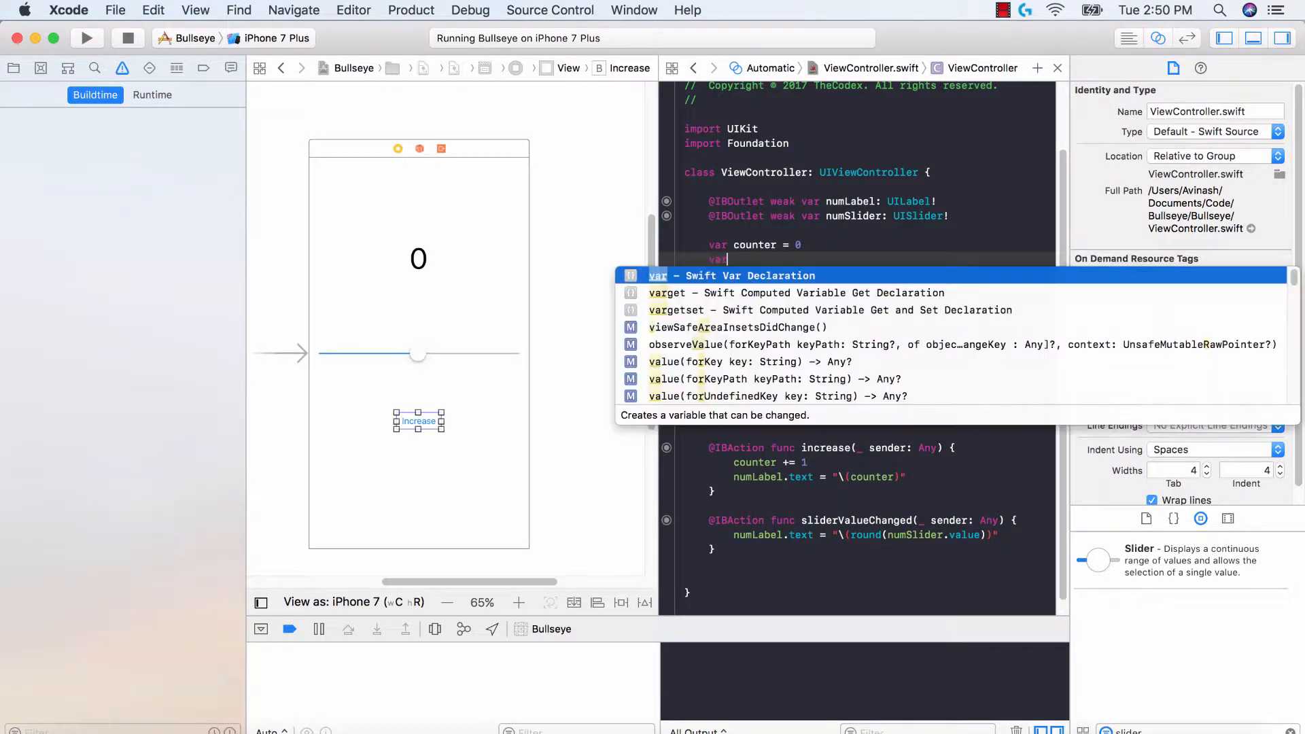
{"action": "type", "text": "randomNumber"}
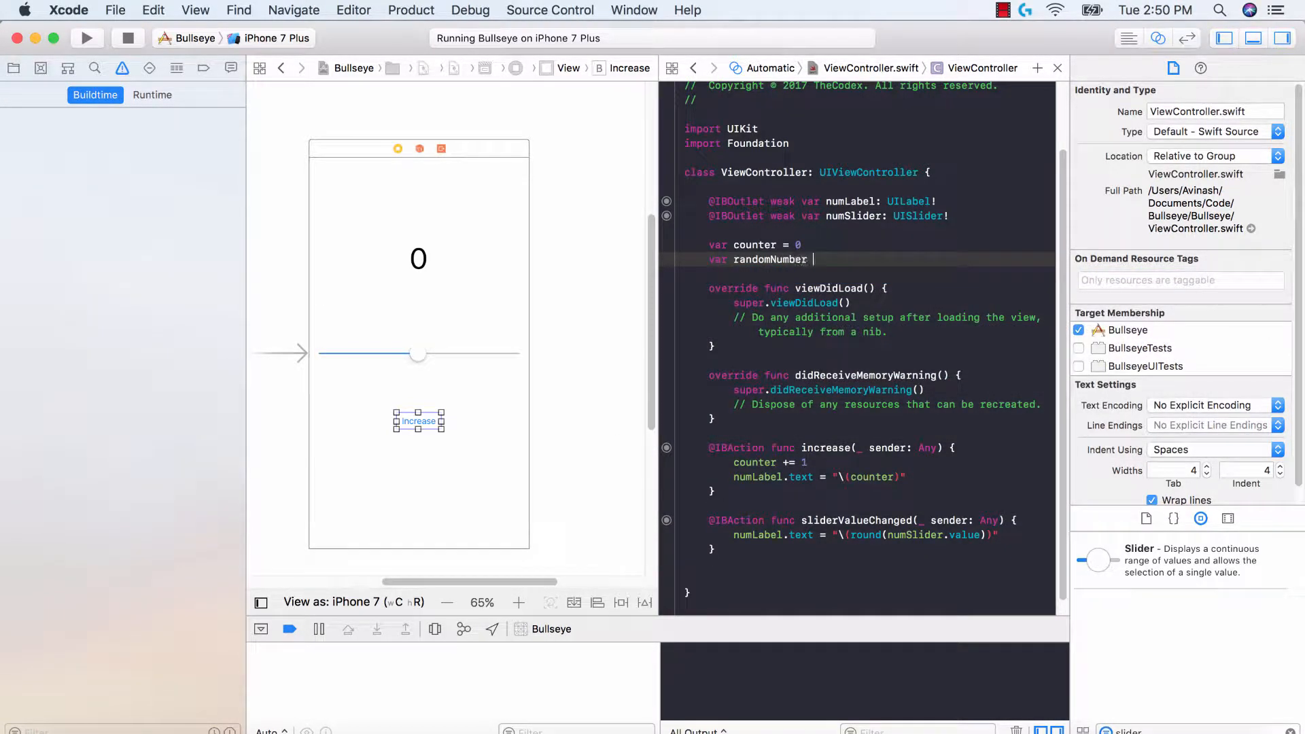
{"action": "type", "text": "= 0"}
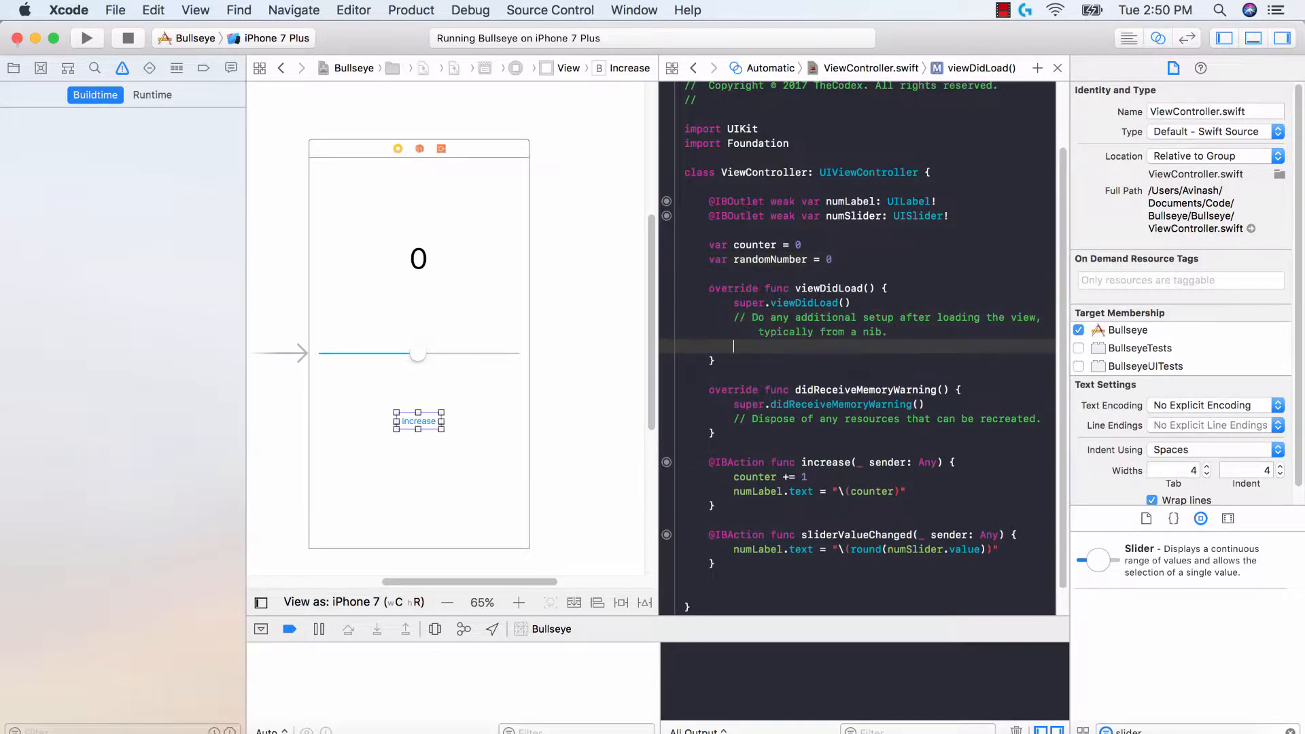
{"action": "type", "text": "randomNumber = Int"}
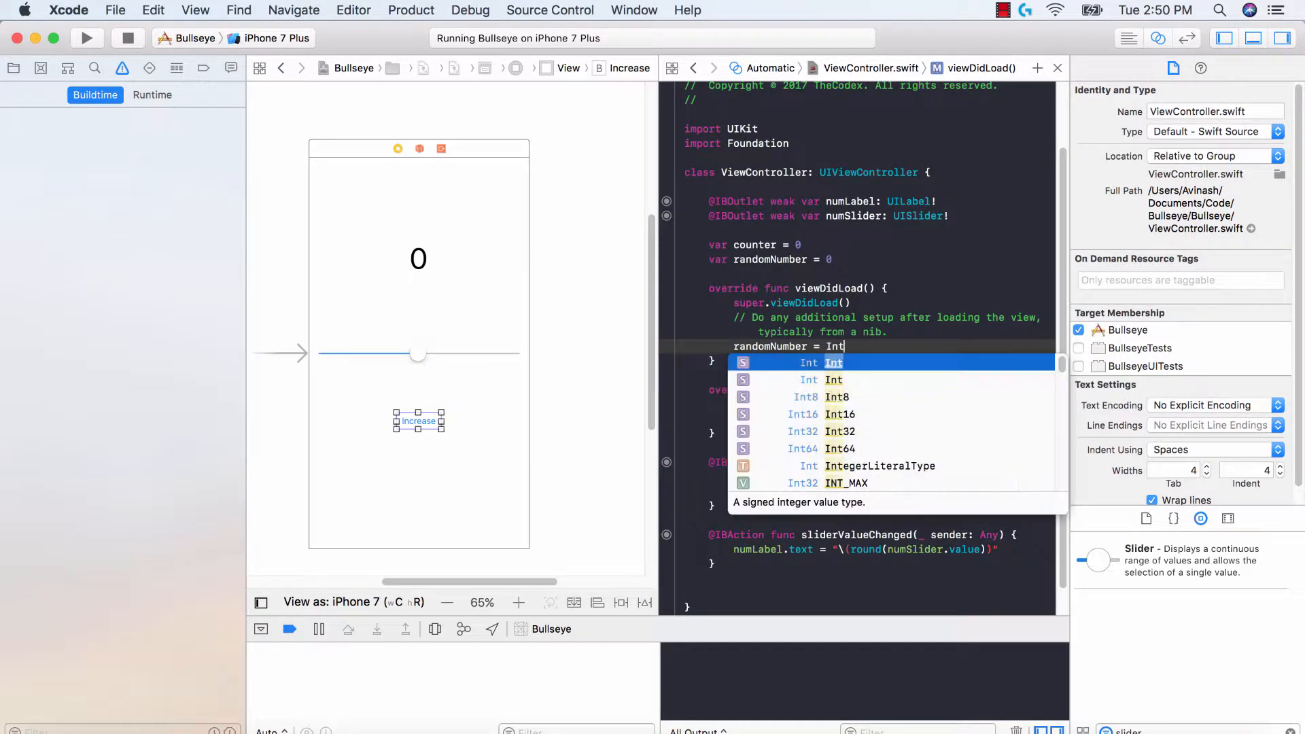
{"action": "key", "text": "return"}
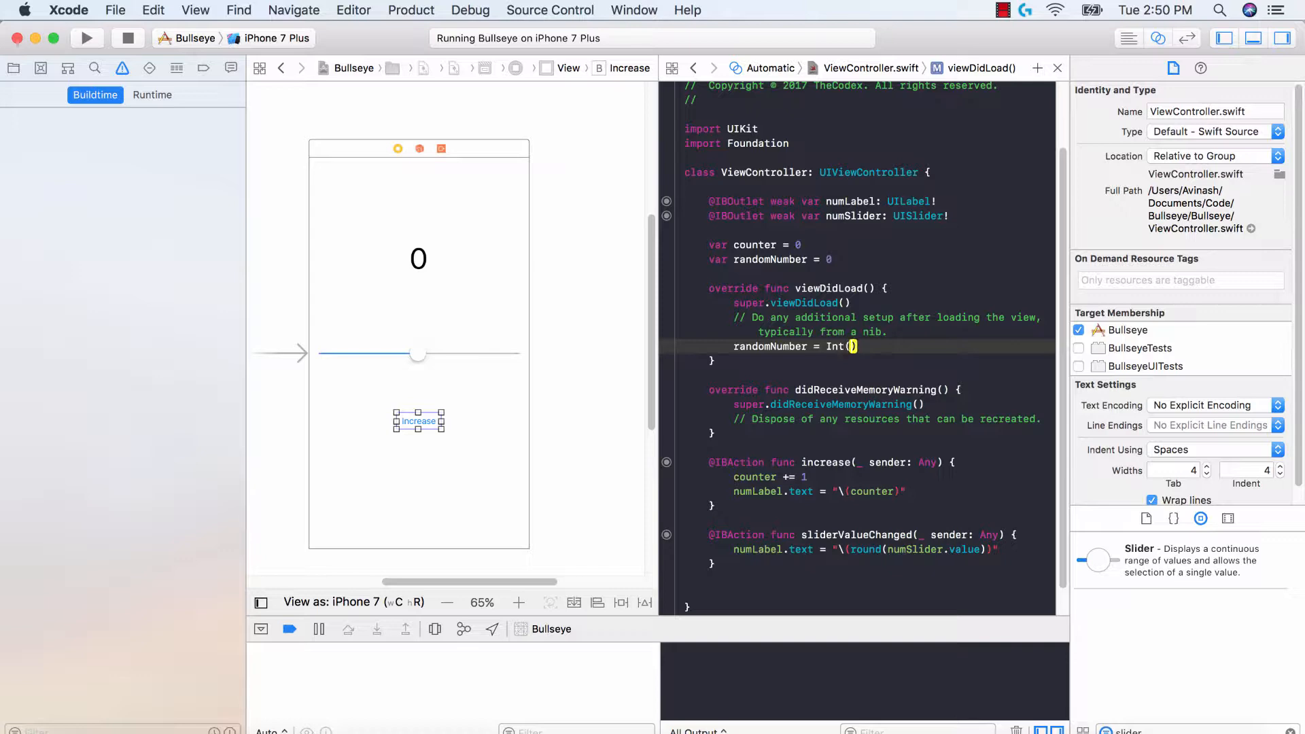
{"action": "type", "text": "arc4random_uniform(__upper_bound: UInt32"}
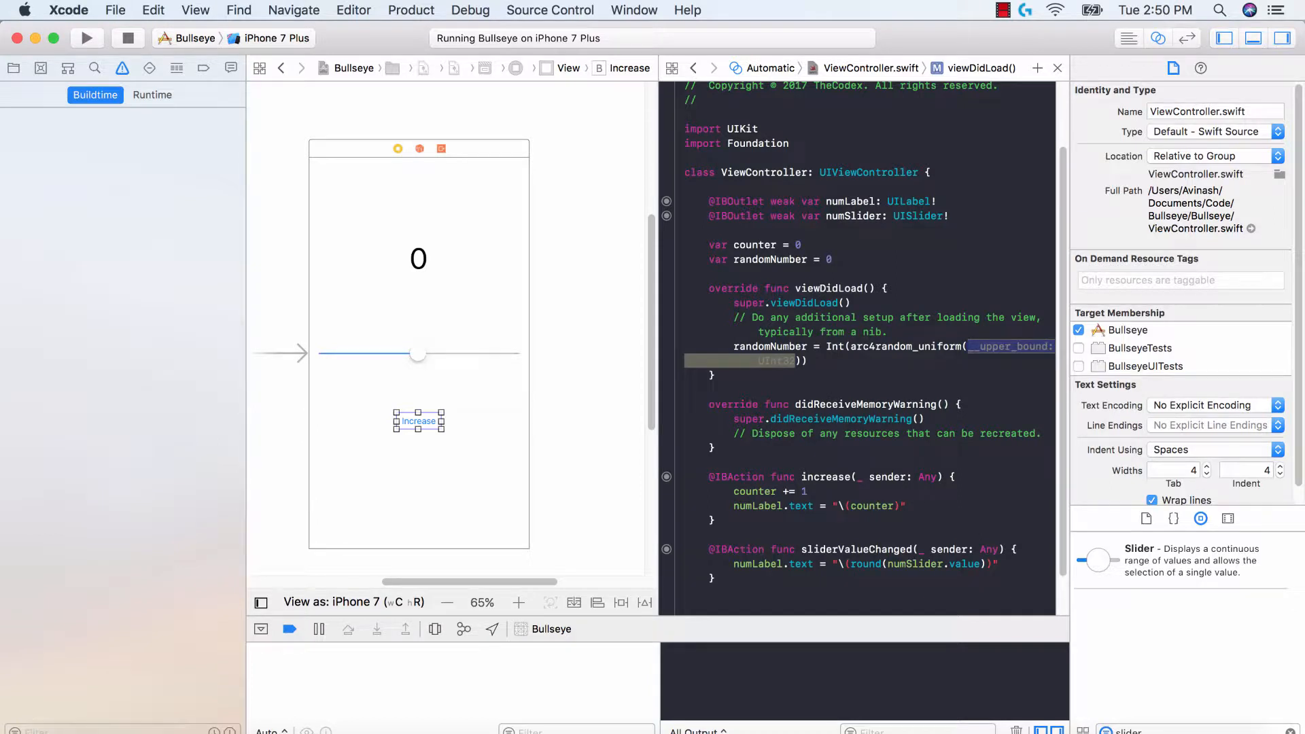
{"action": "type", "text": "101"}
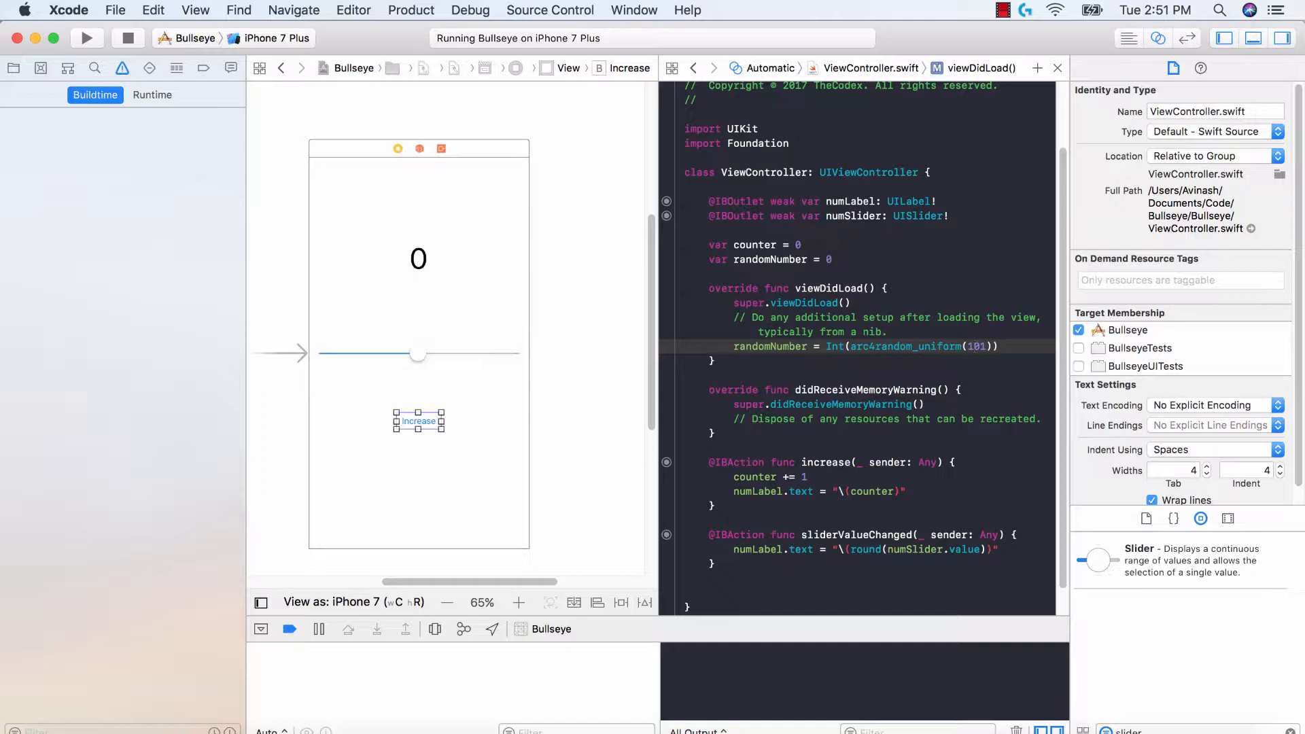
{"action": "double_click", "coordinate": [834, 346]}
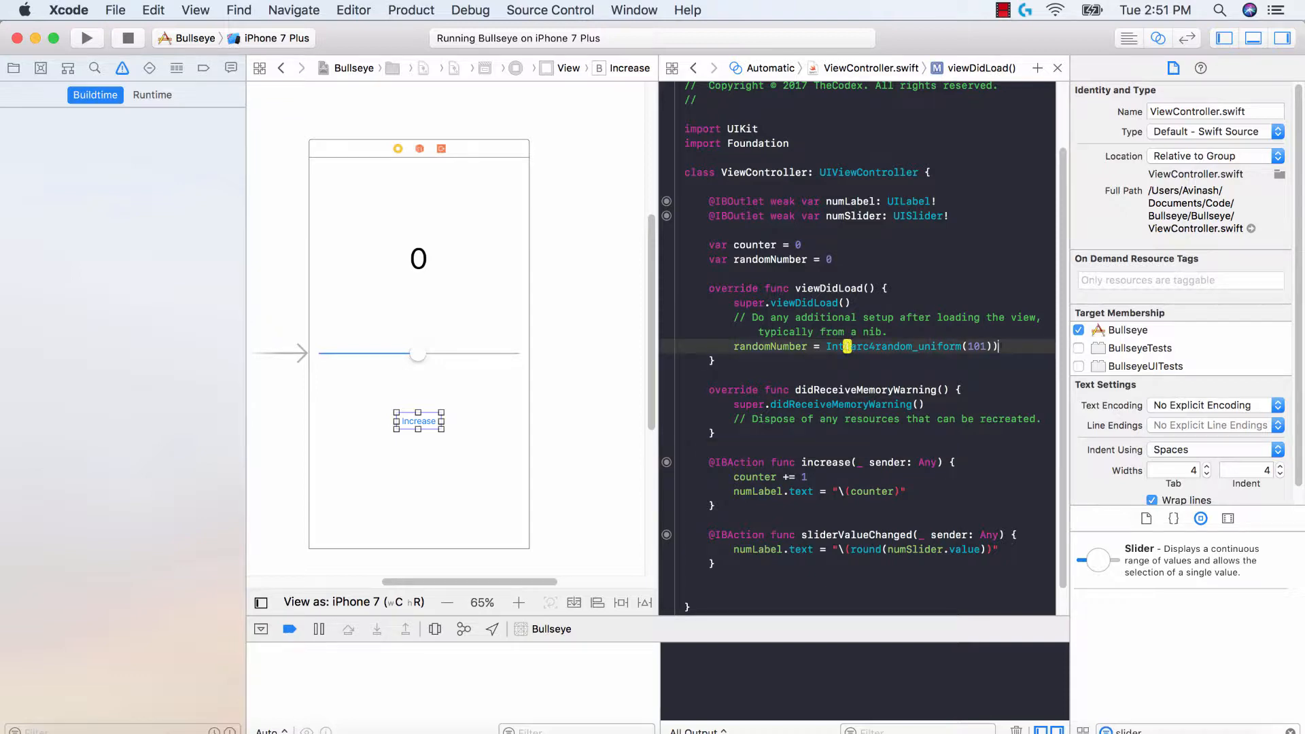
Step: Set numLabel.text to "Move the slider to: \(randomNumber)" in viewDidLoad, then run
{"action": "type", "text": "n"}
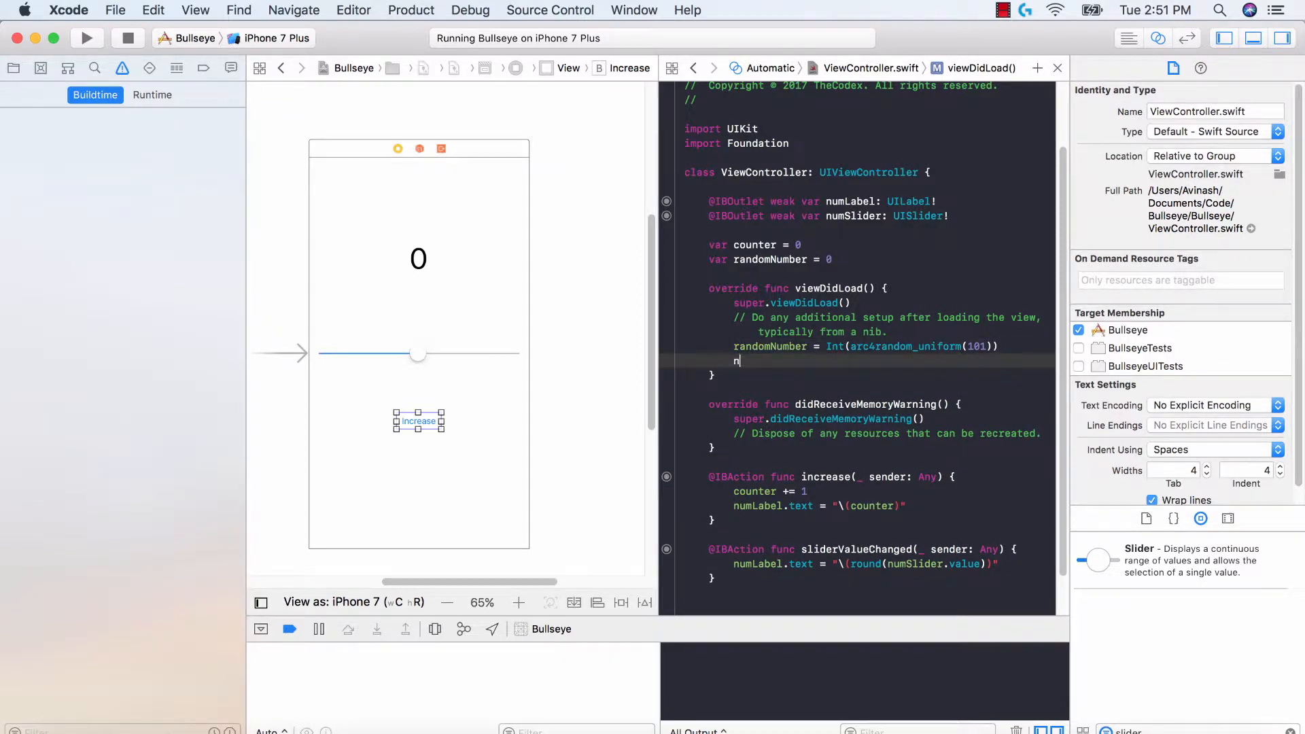
{"action": "type", "text": "umLabel.text = \""}
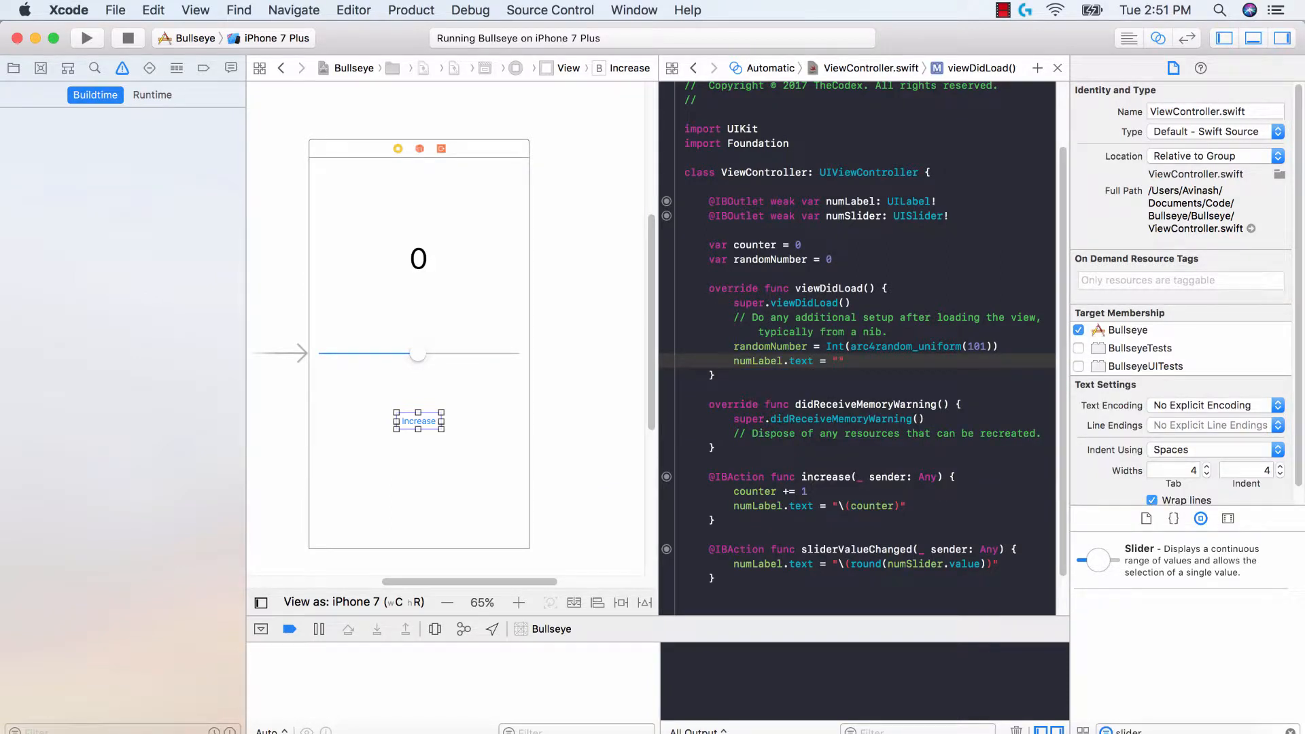
{"action": "type", "text": "Move the"}
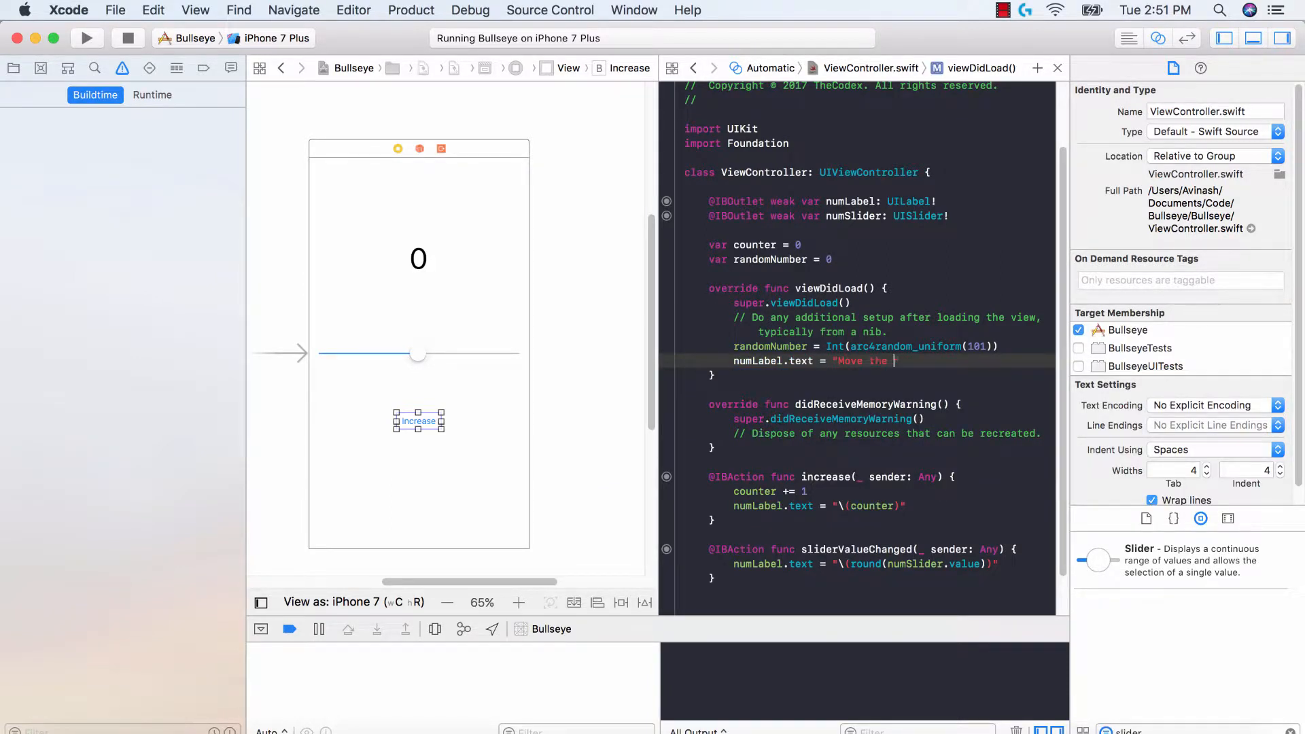
{"action": "type", "text": "slider to: \\("}
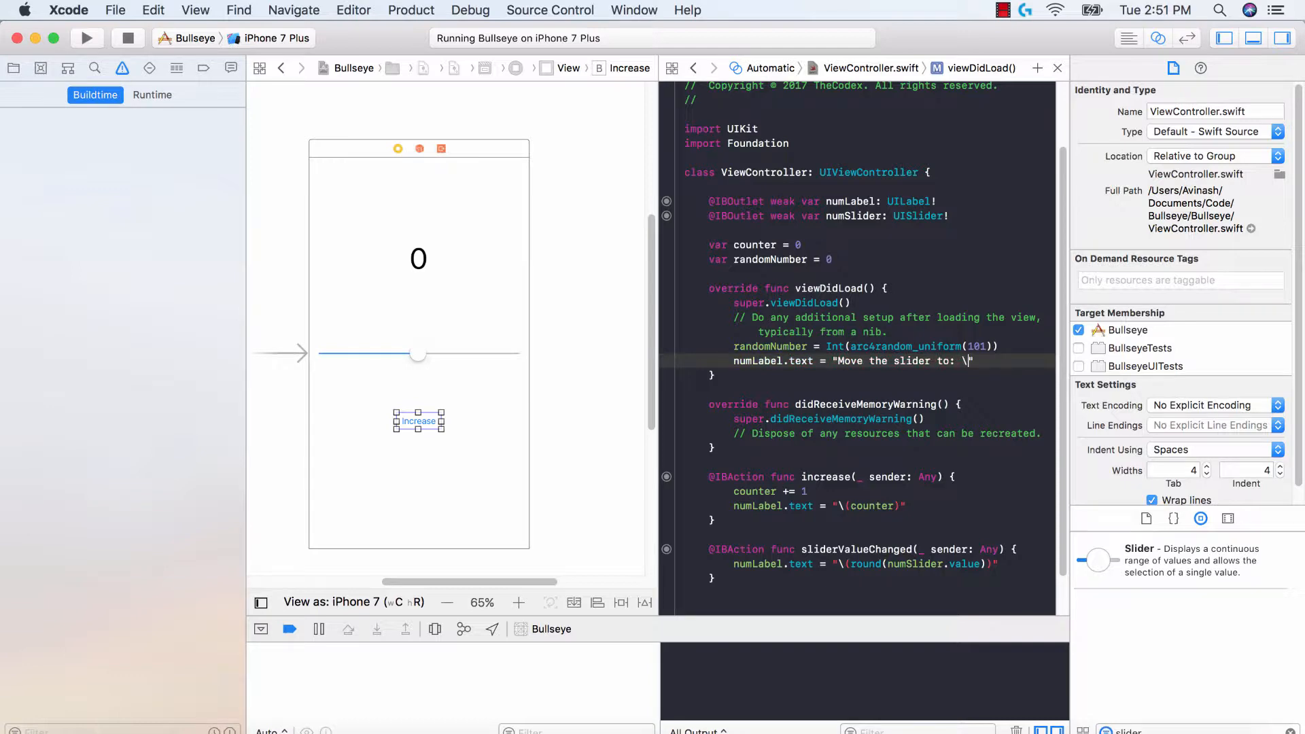
{"action": "type", "text": "randomNum"}
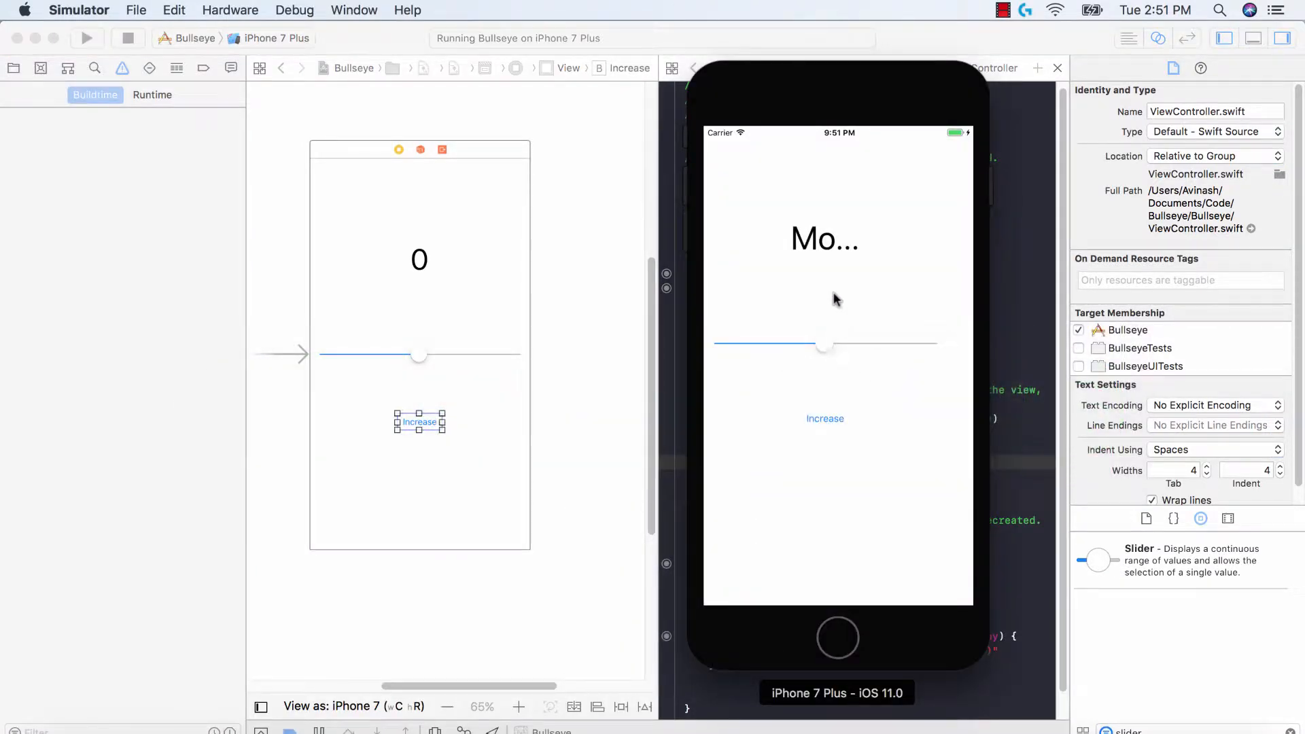
{"action": "mouse_move", "coordinate": [786, 261]}
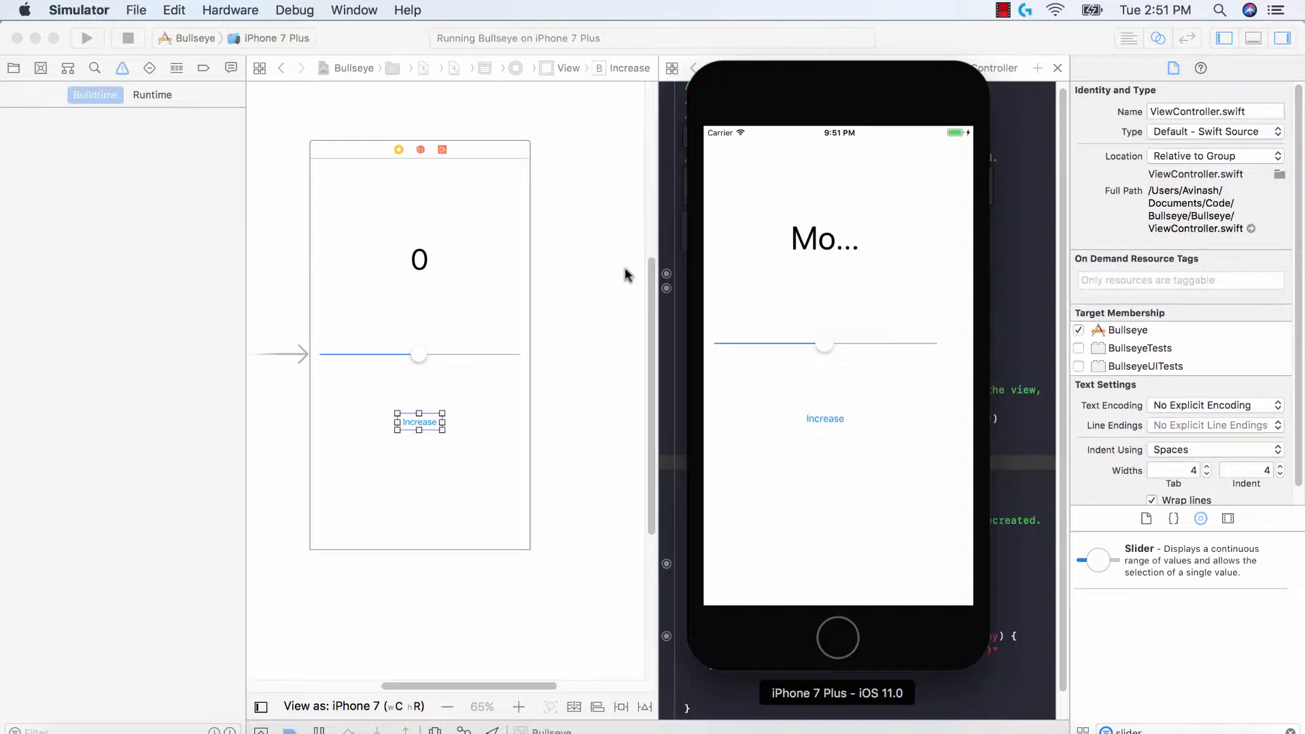
{"action": "left_click", "coordinate": [420, 259]}
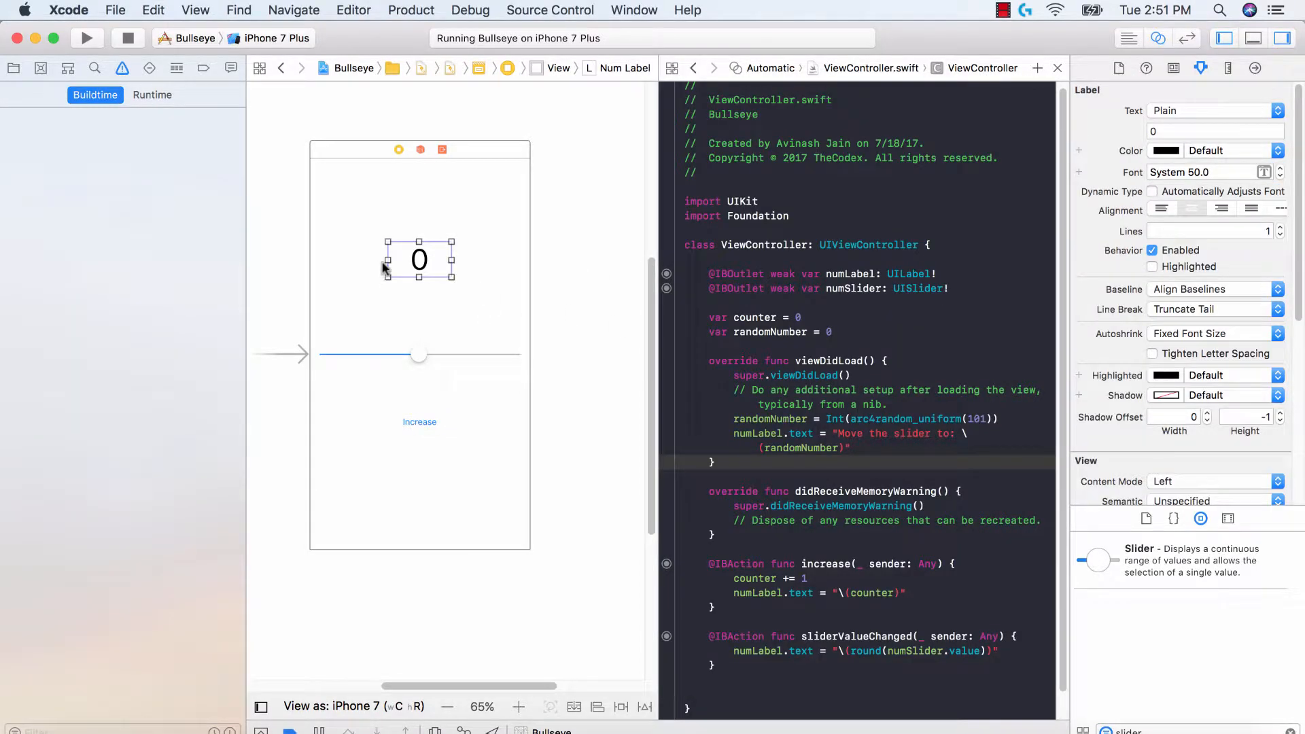
Step: Stretch the number label to full width, reduce its font size, and rerun the app
{"action": "left_click_drag", "start_coordinate": [419, 259], "coordinate": [385, 259]}
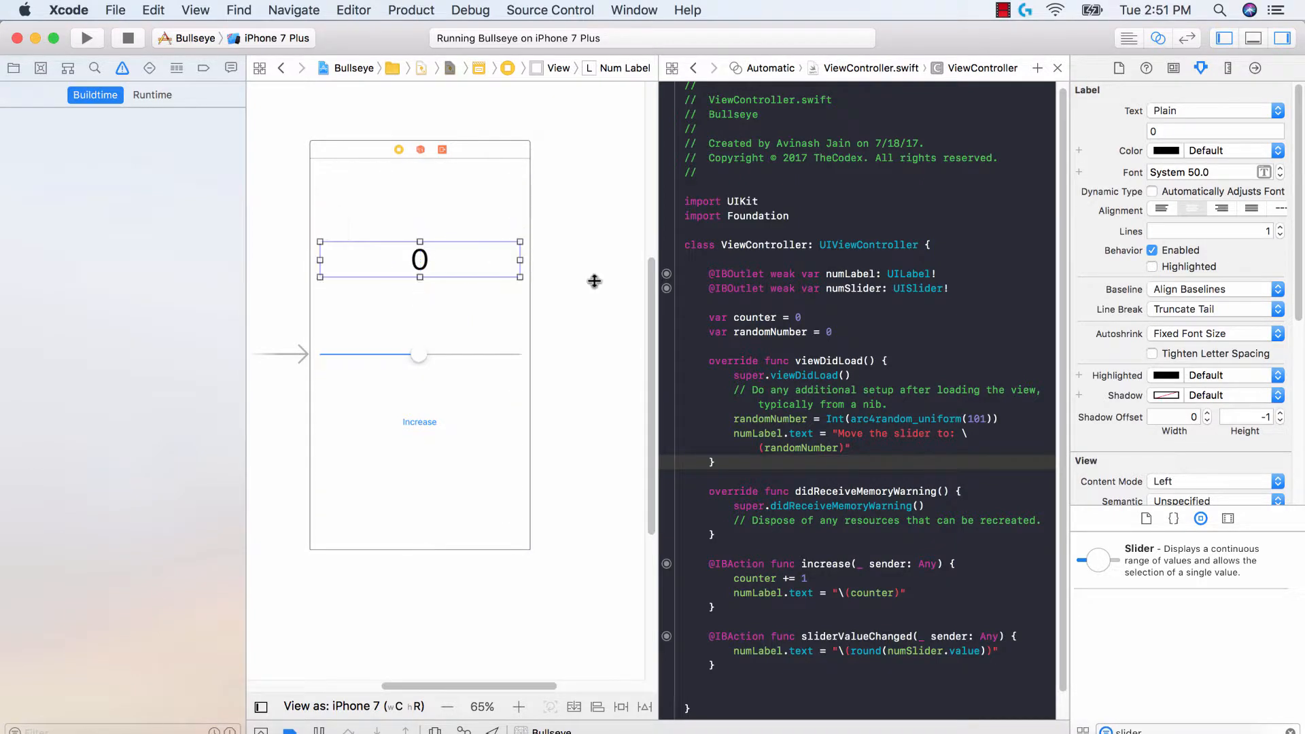
{"action": "left_click", "coordinate": [1264, 172]}
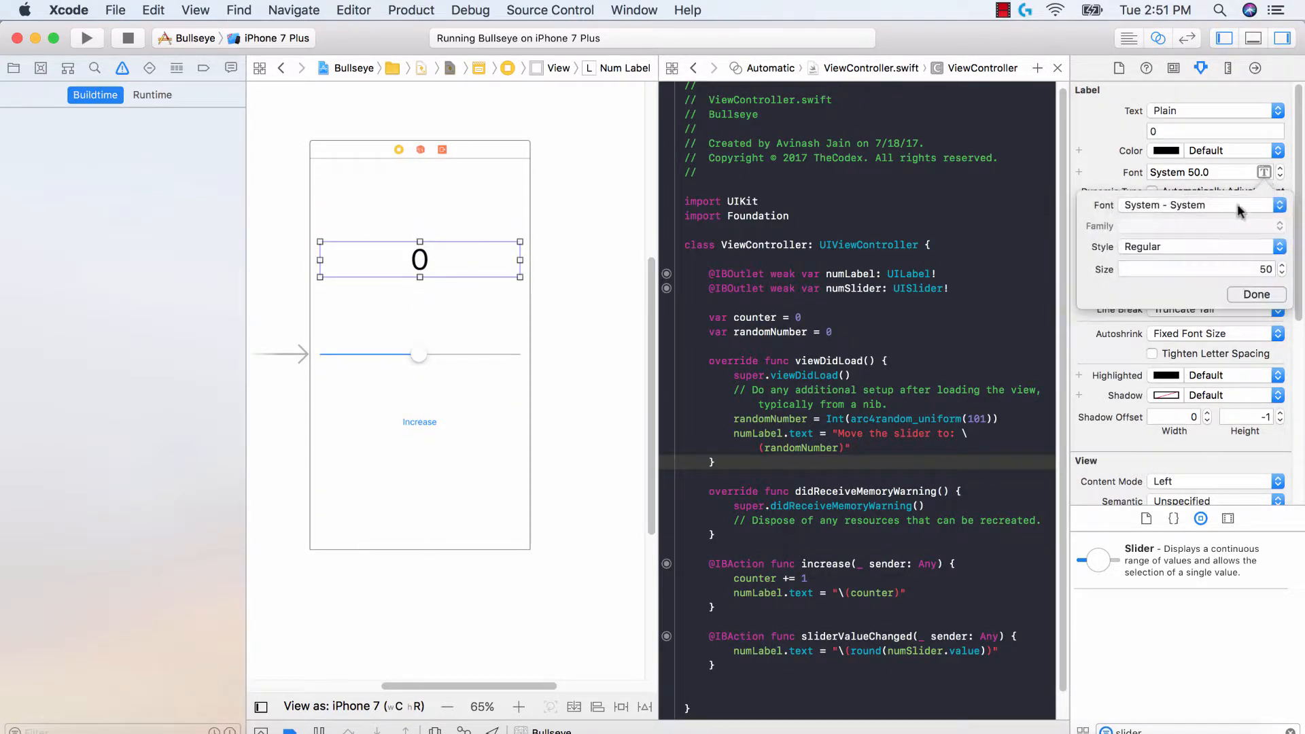
{"action": "left_click", "coordinate": [1190, 269]}
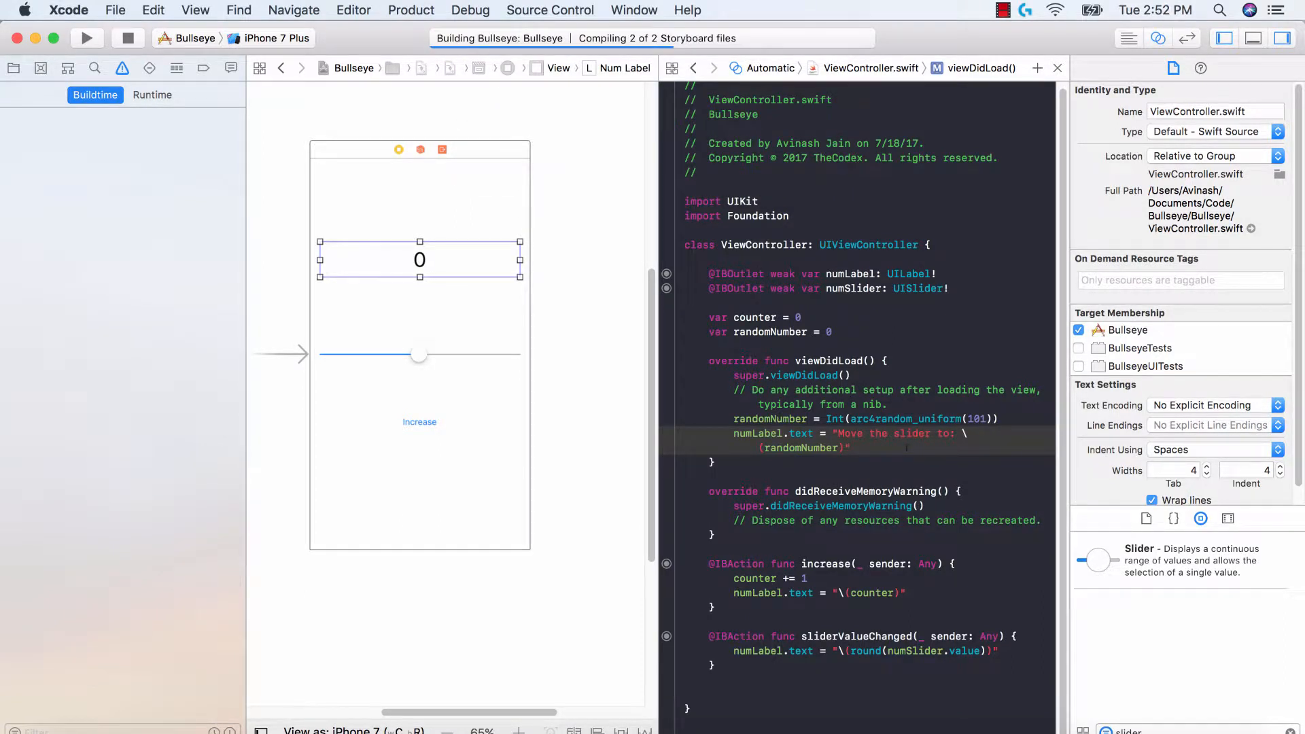
{"action": "left_click", "coordinate": [85, 38]}
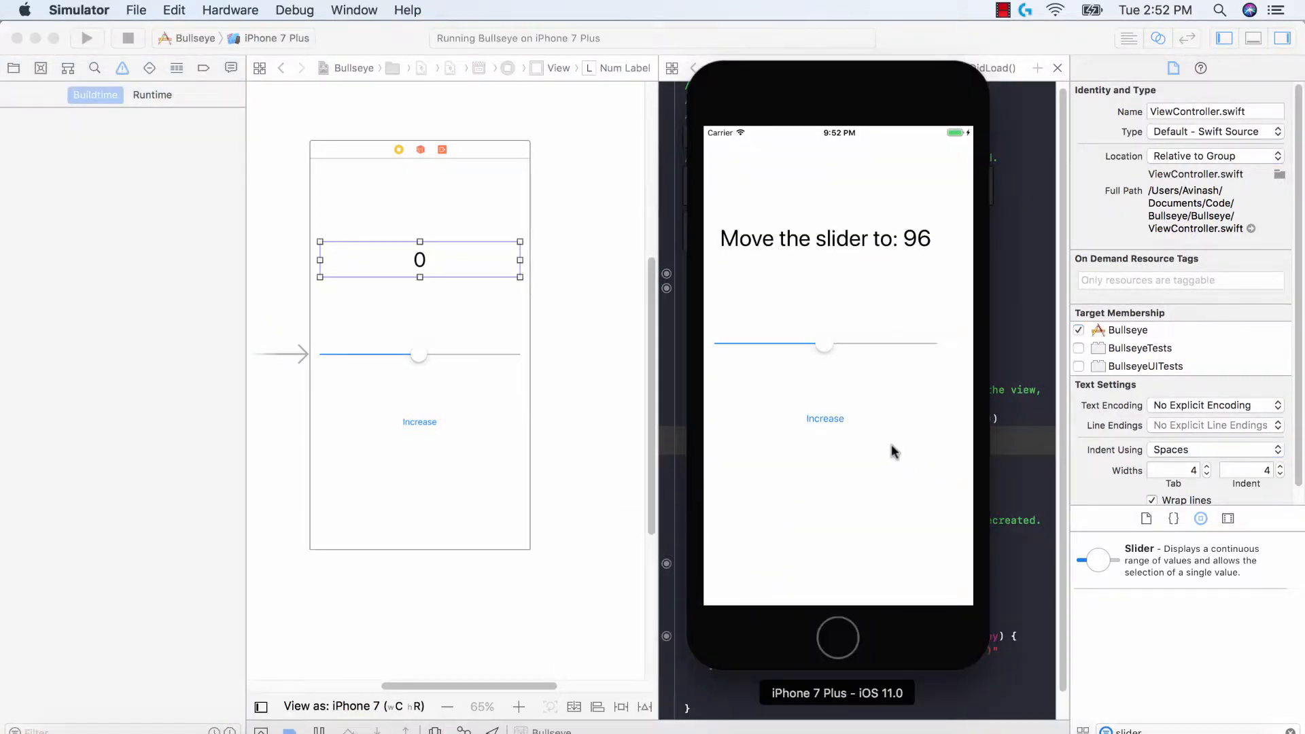
{"action": "mouse_move", "coordinate": [509, 374]}
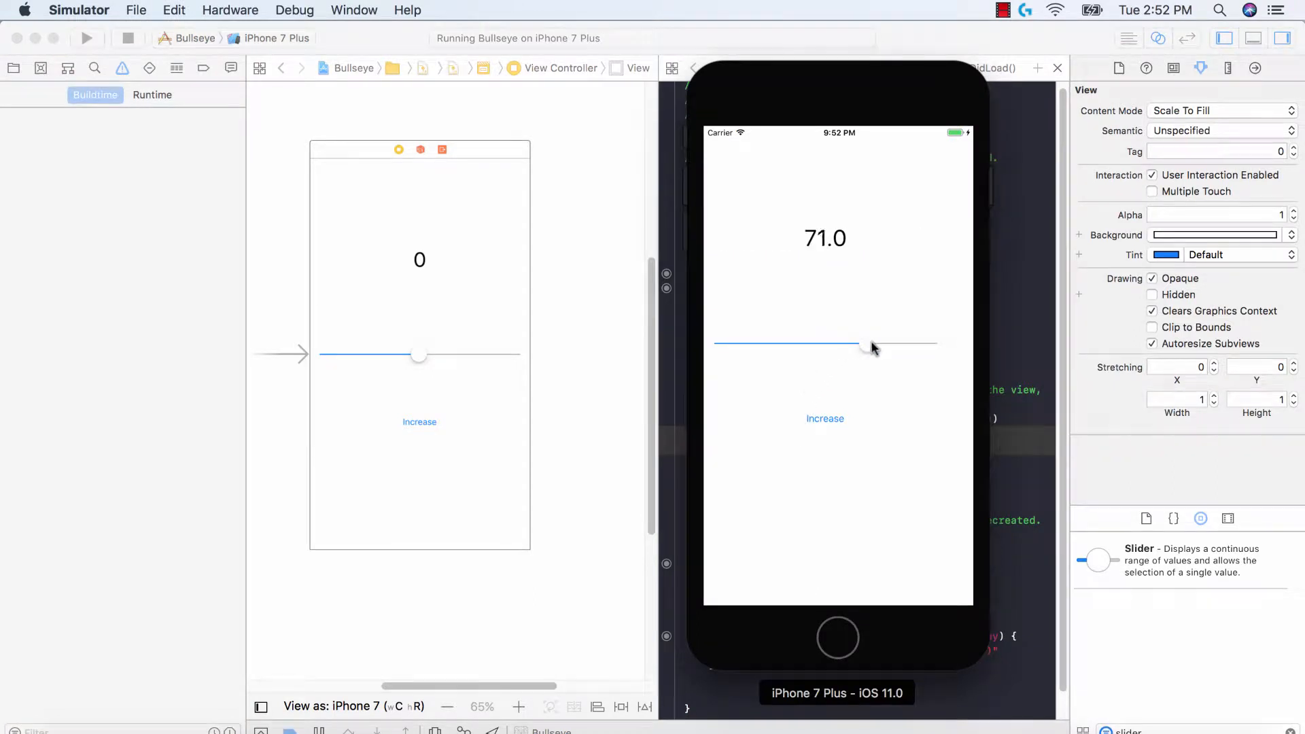
Step: Test the slider (to about 84) and Increase counter, then drag the button into the code
{"action": "left_click_drag", "start_coordinate": [872, 348], "coordinate": [825, 347]}
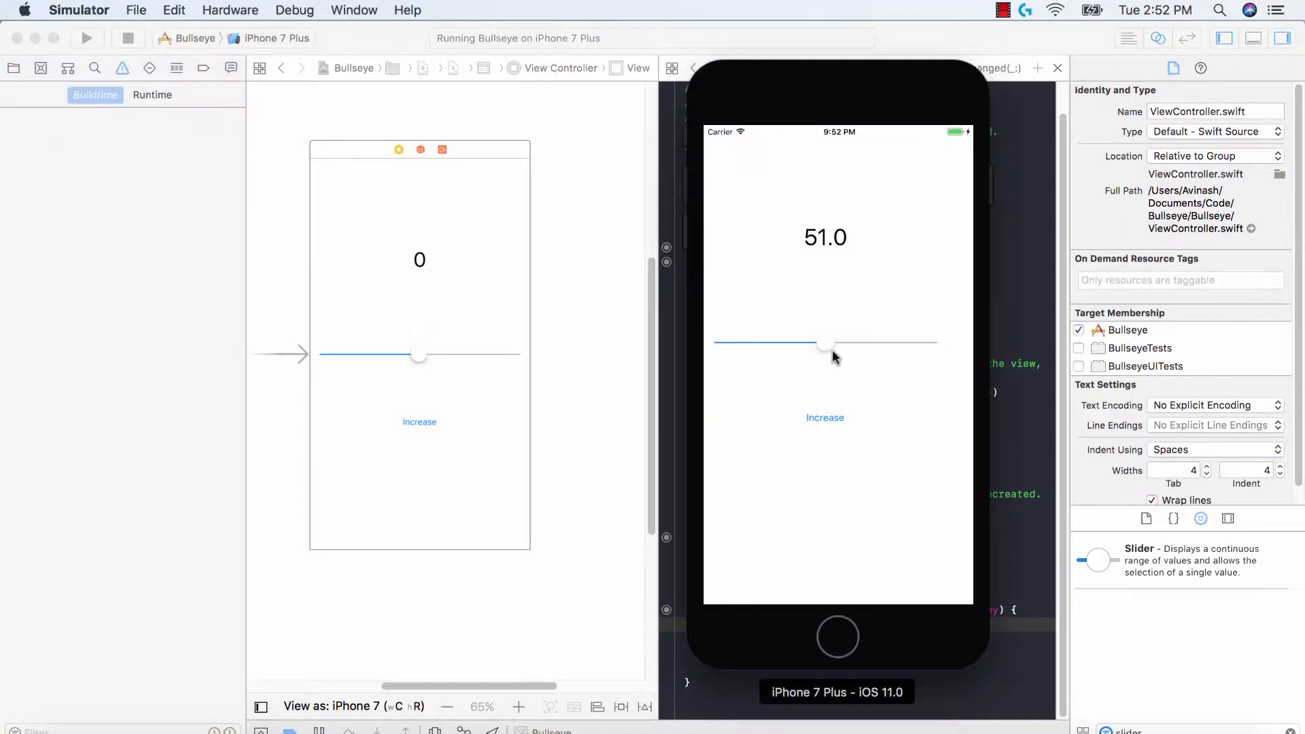
{"action": "left_click_drag", "start_coordinate": [823, 345], "coordinate": [895, 346]}
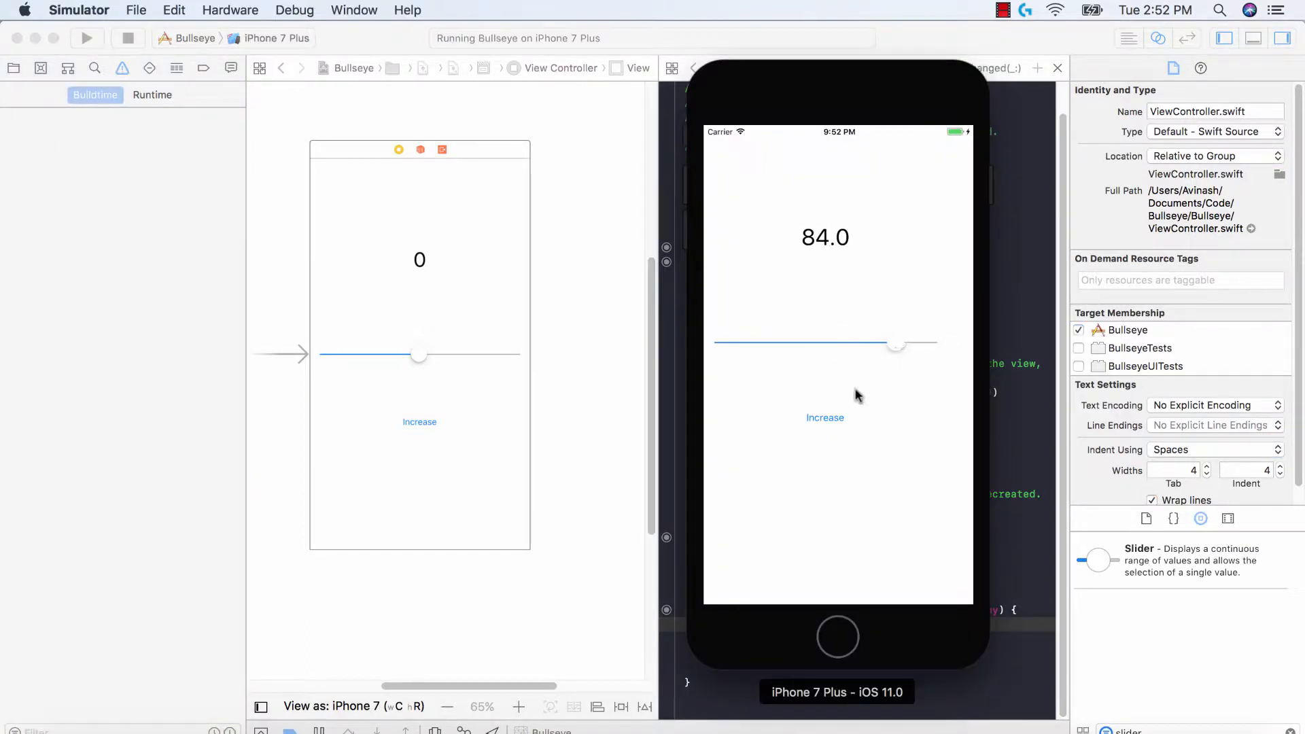
{"action": "left_click", "coordinate": [825, 416]}
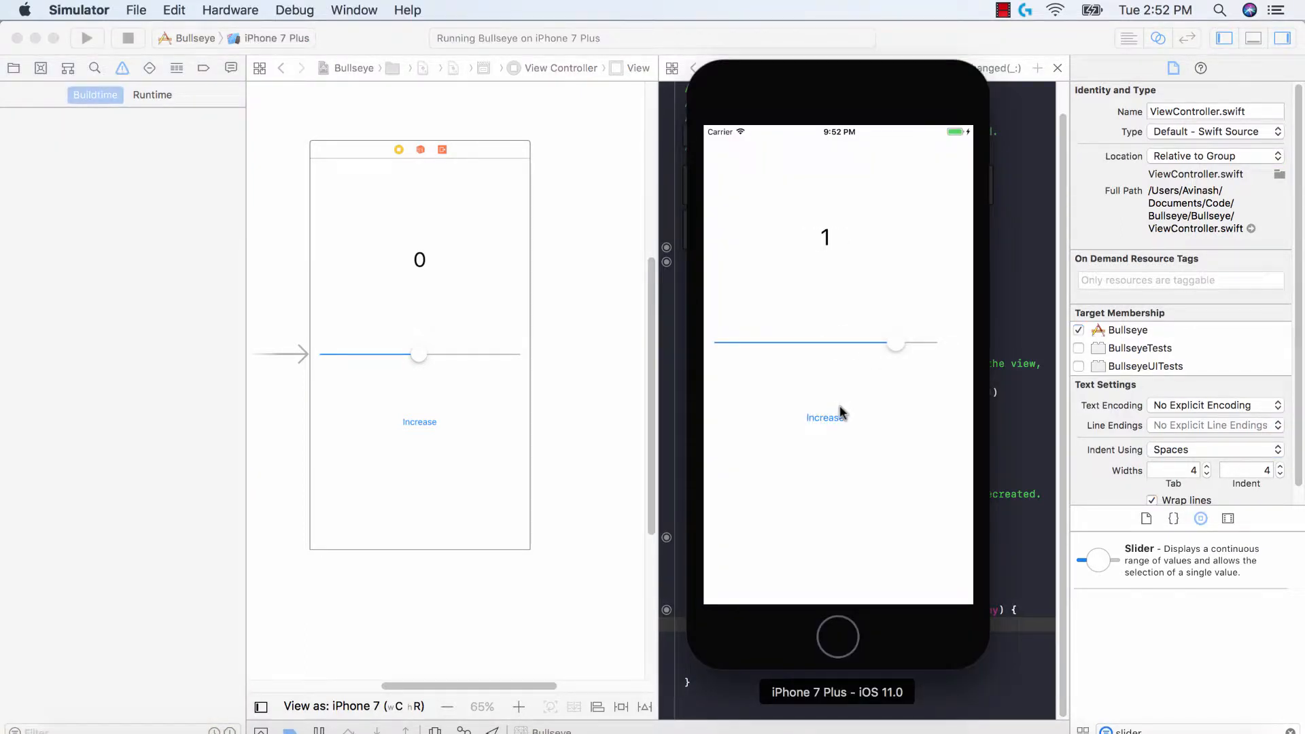
{"action": "mouse_move", "coordinate": [674, 501]}
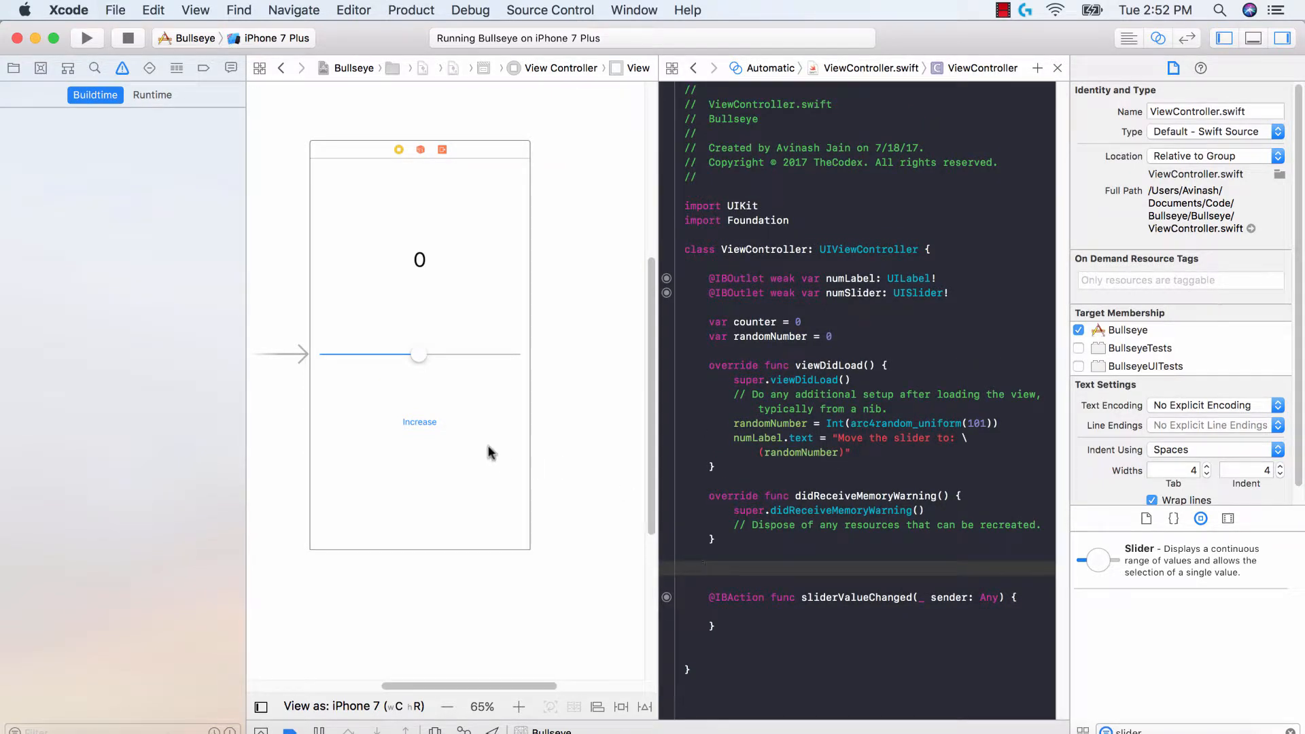
{"action": "left_click_drag", "start_coordinate": [420, 422], "coordinate": [715, 562]}
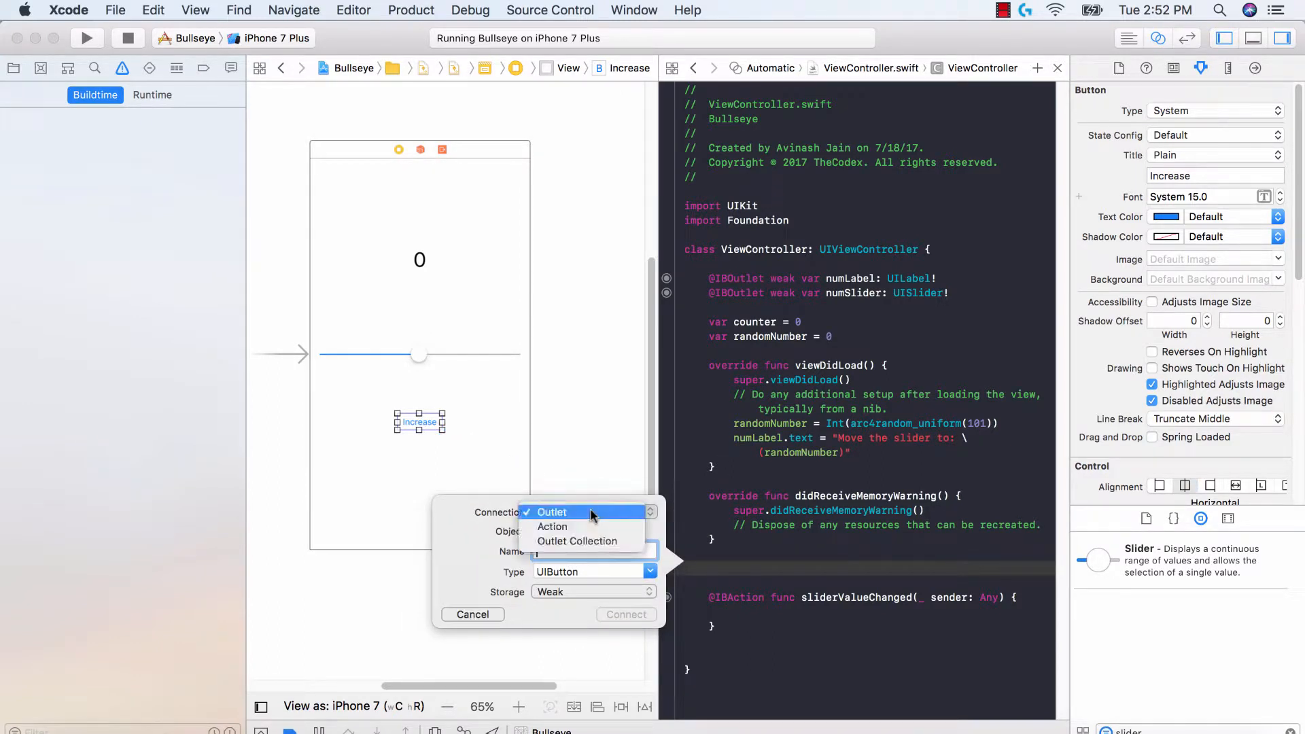
Step: Create a checkValue action for the Increase button and retitle it 'Check?'
{"action": "left_click", "coordinate": [552, 526]}
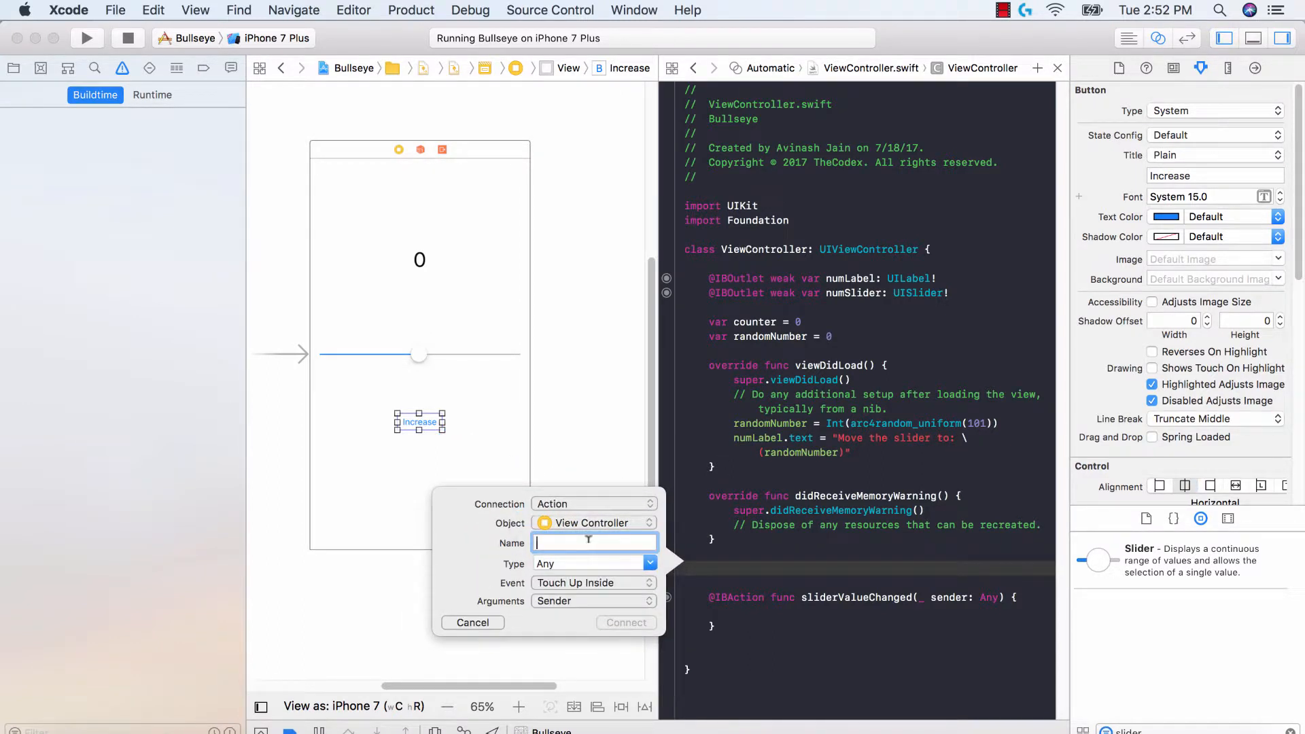
{"action": "type", "text": "checkValue"}
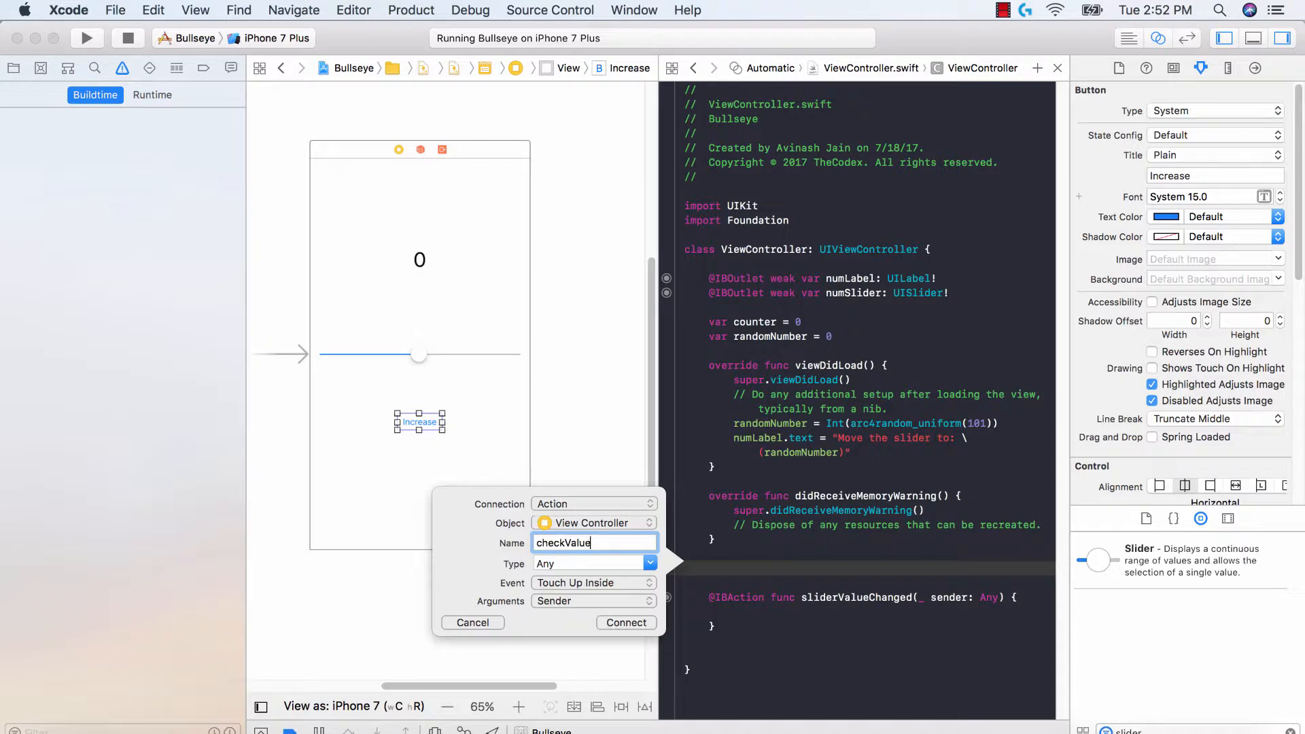
{"action": "left_click", "coordinate": [626, 623]}
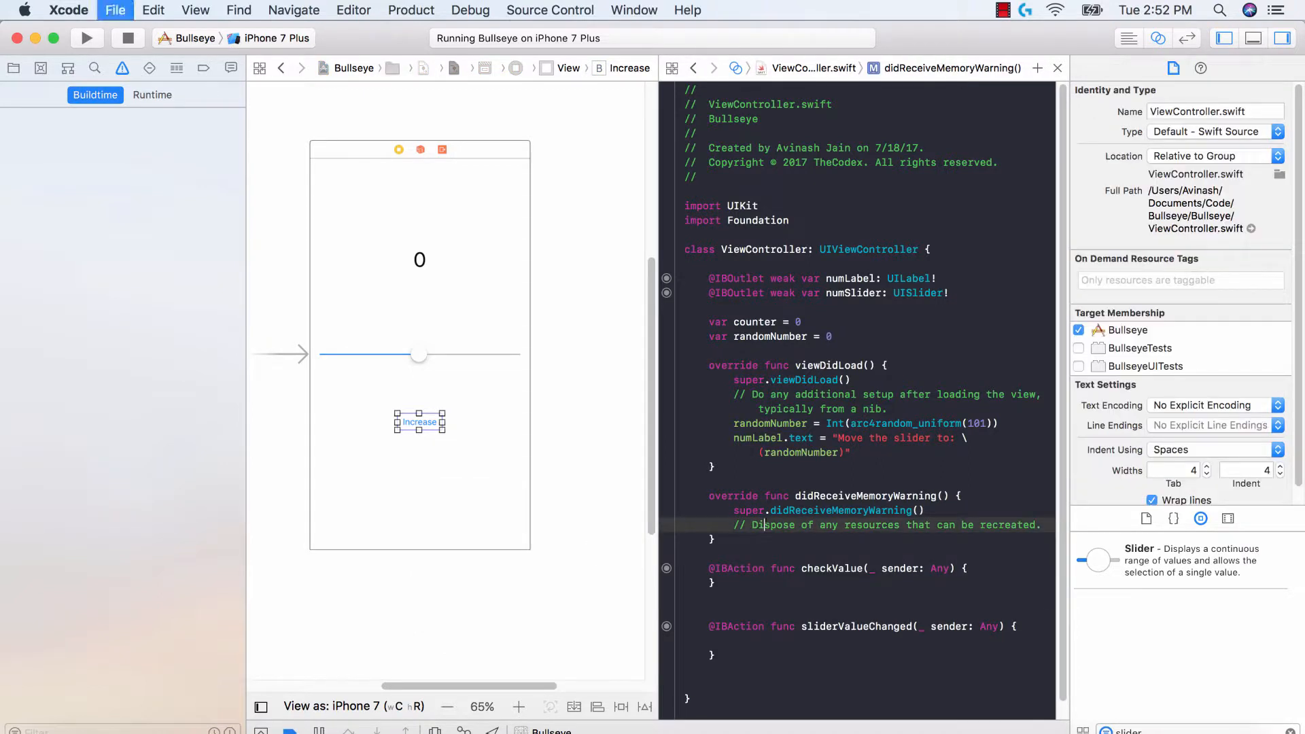
{"action": "left_click", "coordinate": [419, 423]}
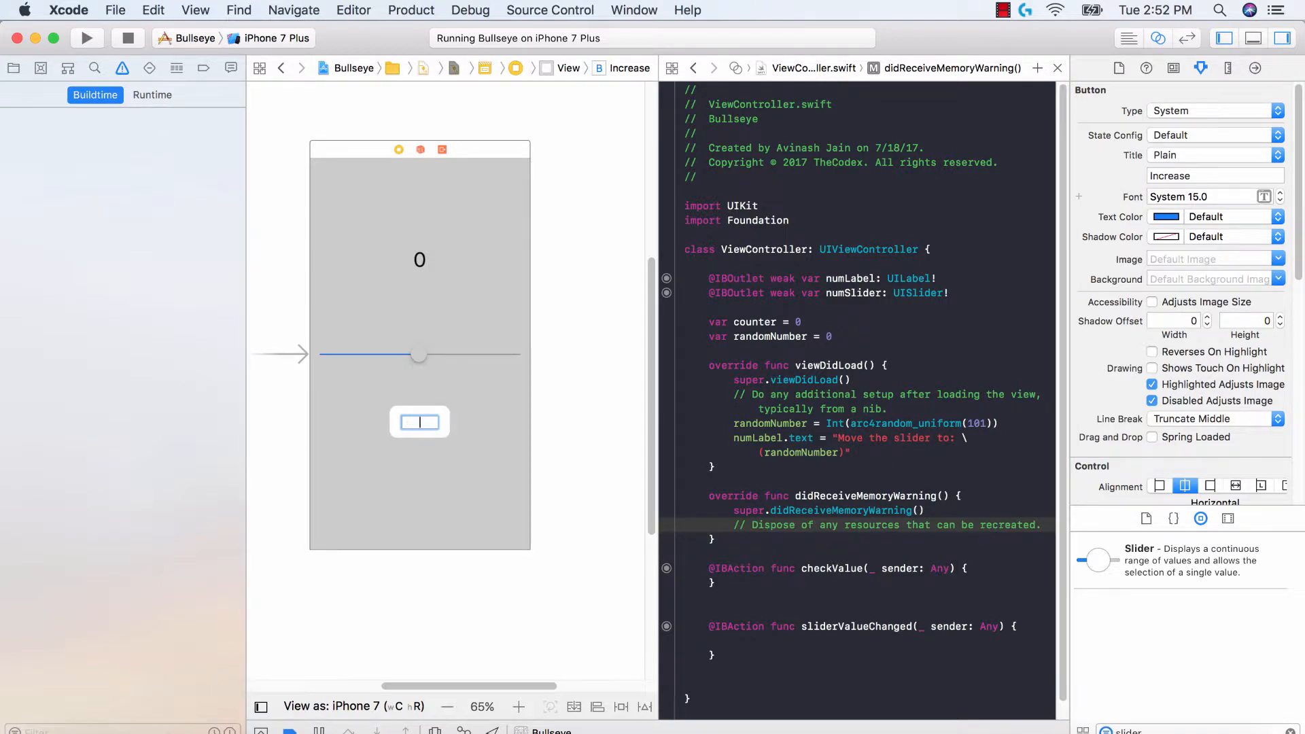
{"action": "type", "text": "Check"}
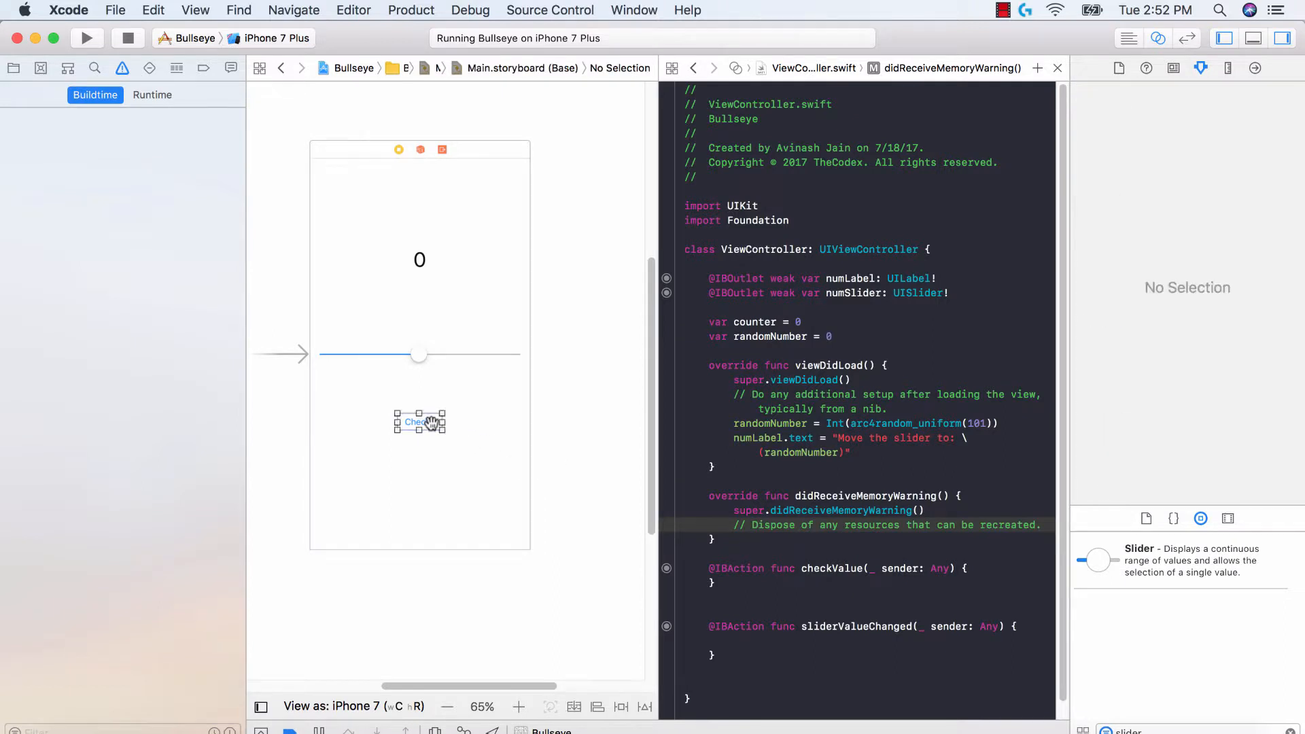
{"action": "left_click", "coordinate": [420, 422]}
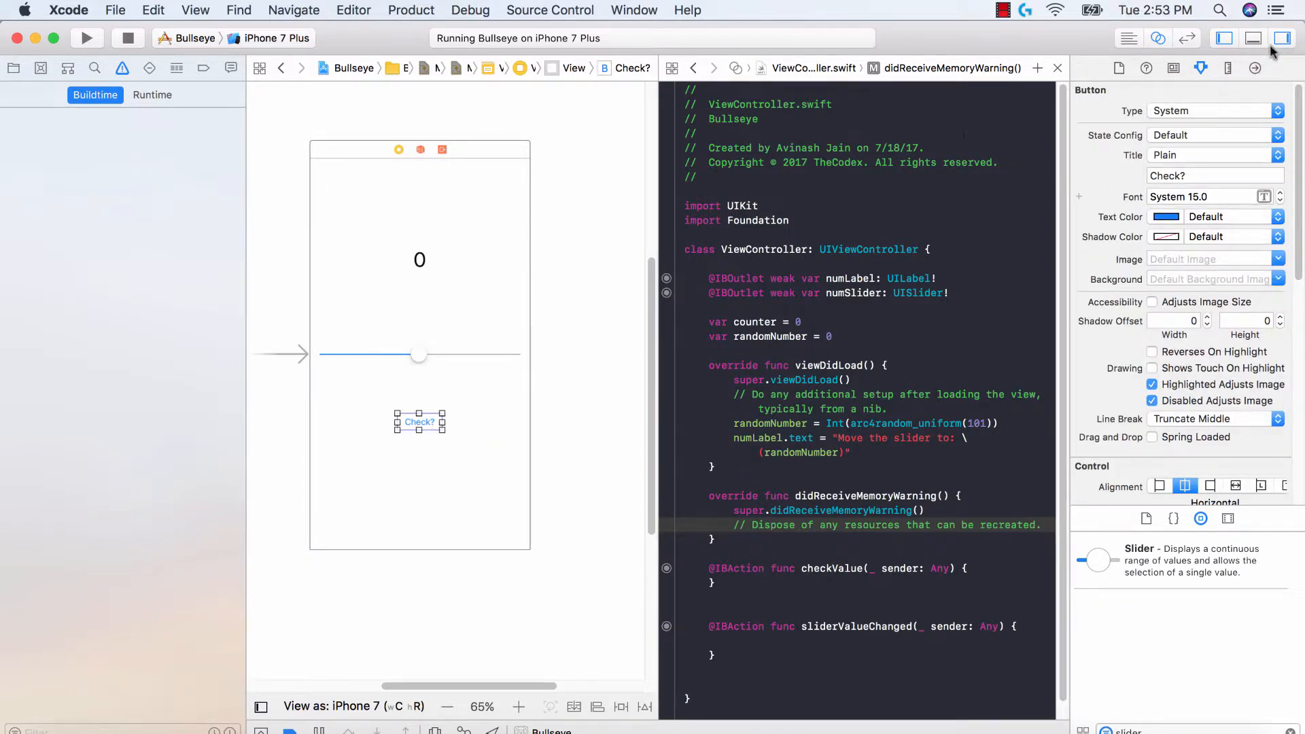
{"action": "mouse_move", "coordinate": [1258, 68]}
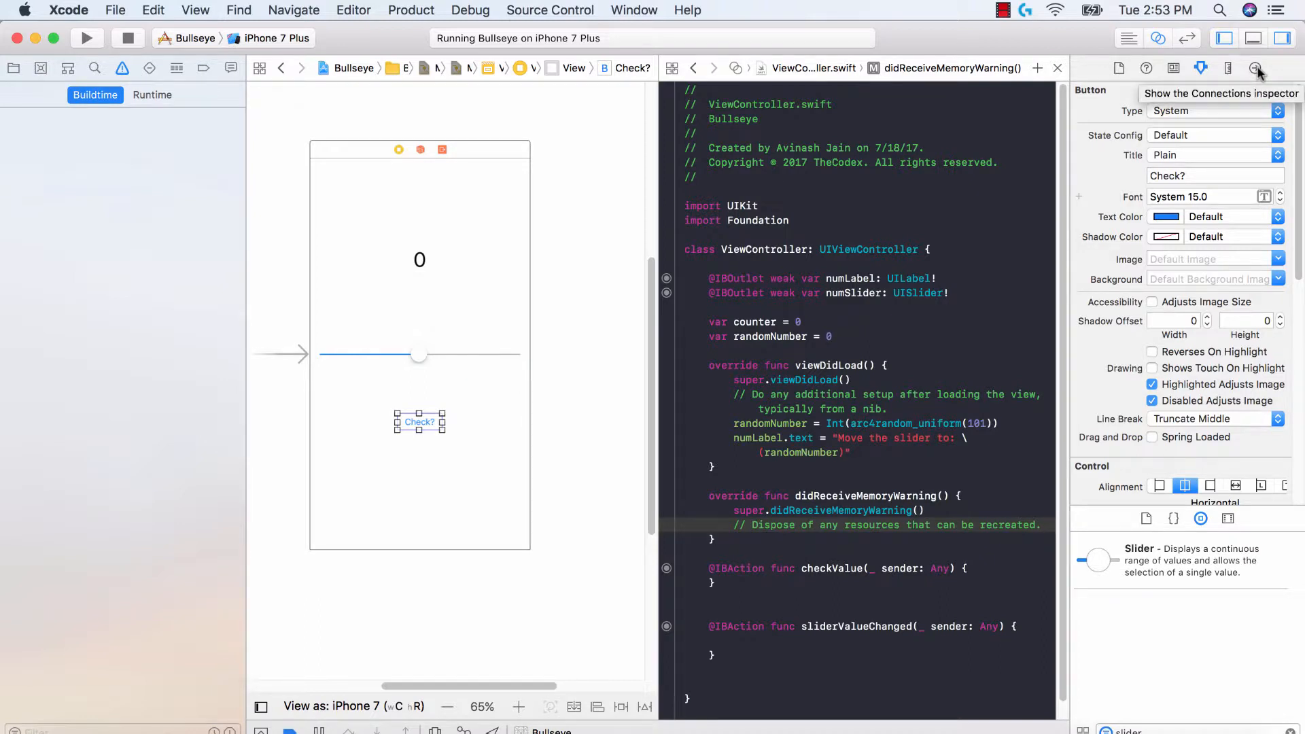
Step: Show the Connections inspector with Touch Up Inside sending to increase: and checkValue:
{"action": "left_click", "coordinate": [1257, 68]}
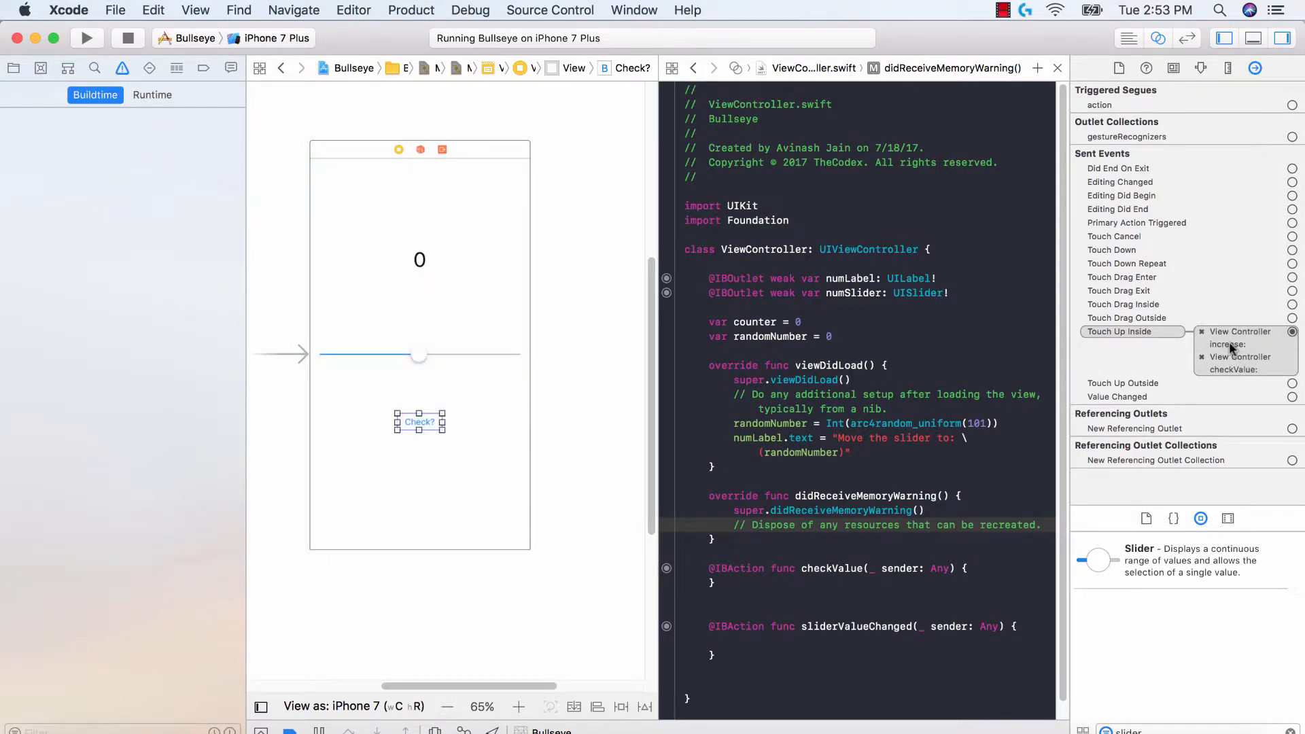
{"action": "mouse_move", "coordinate": [1240, 356]}
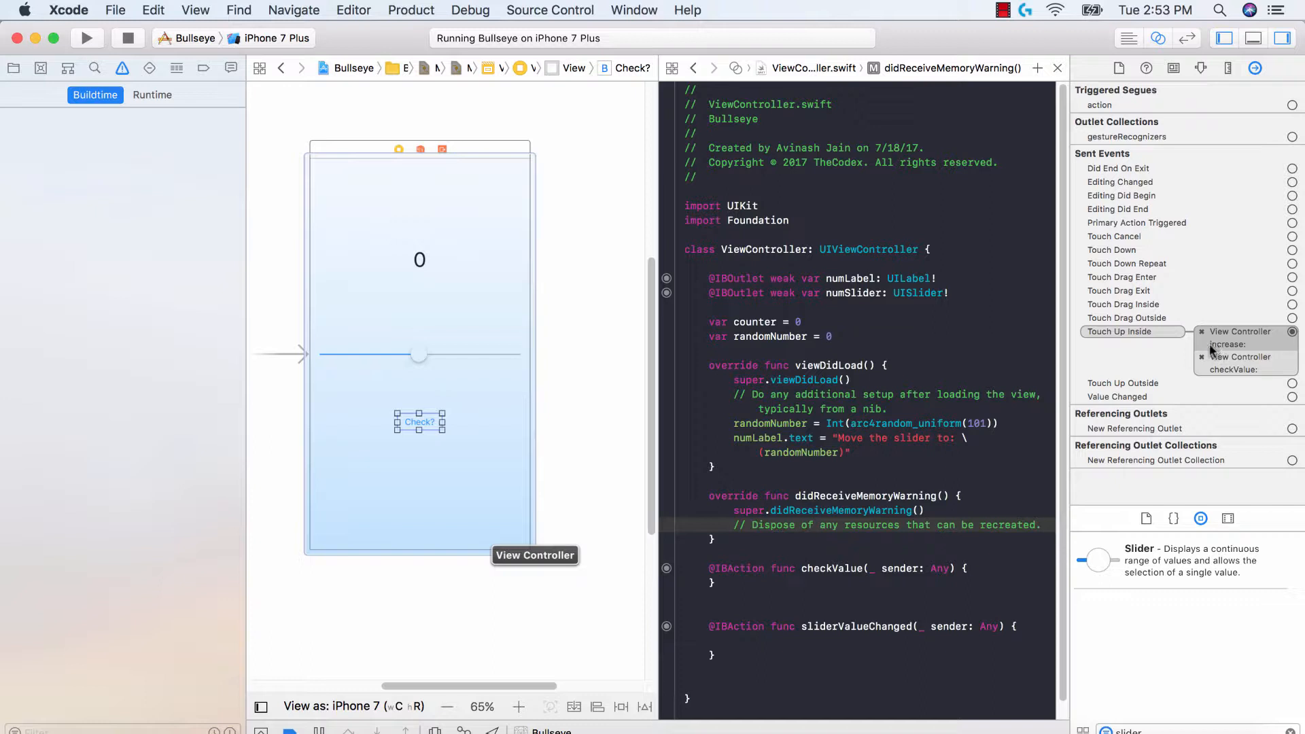
{"action": "mouse_move", "coordinate": [1215, 349]}
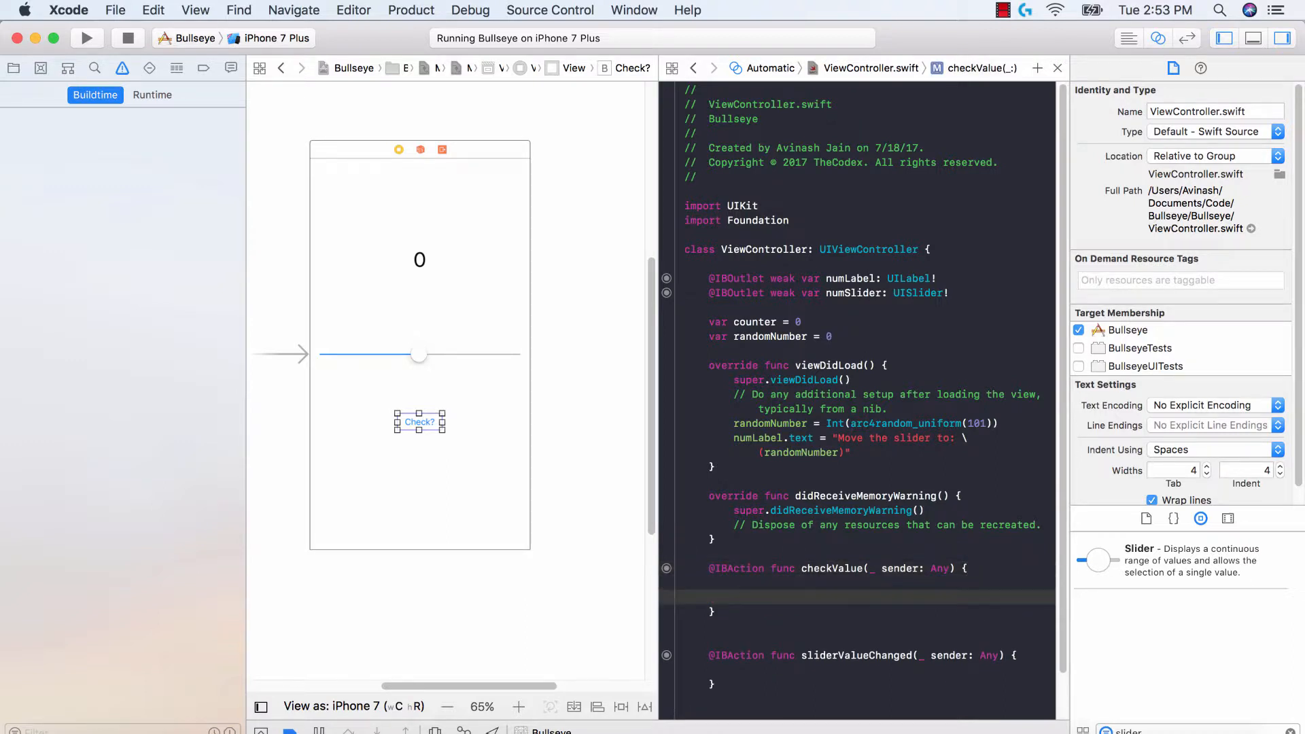
Step: Write 'if randomNumber == Int(numSlider.value) {' inside checkValue
{"action": "left_click", "coordinate": [734, 597]}
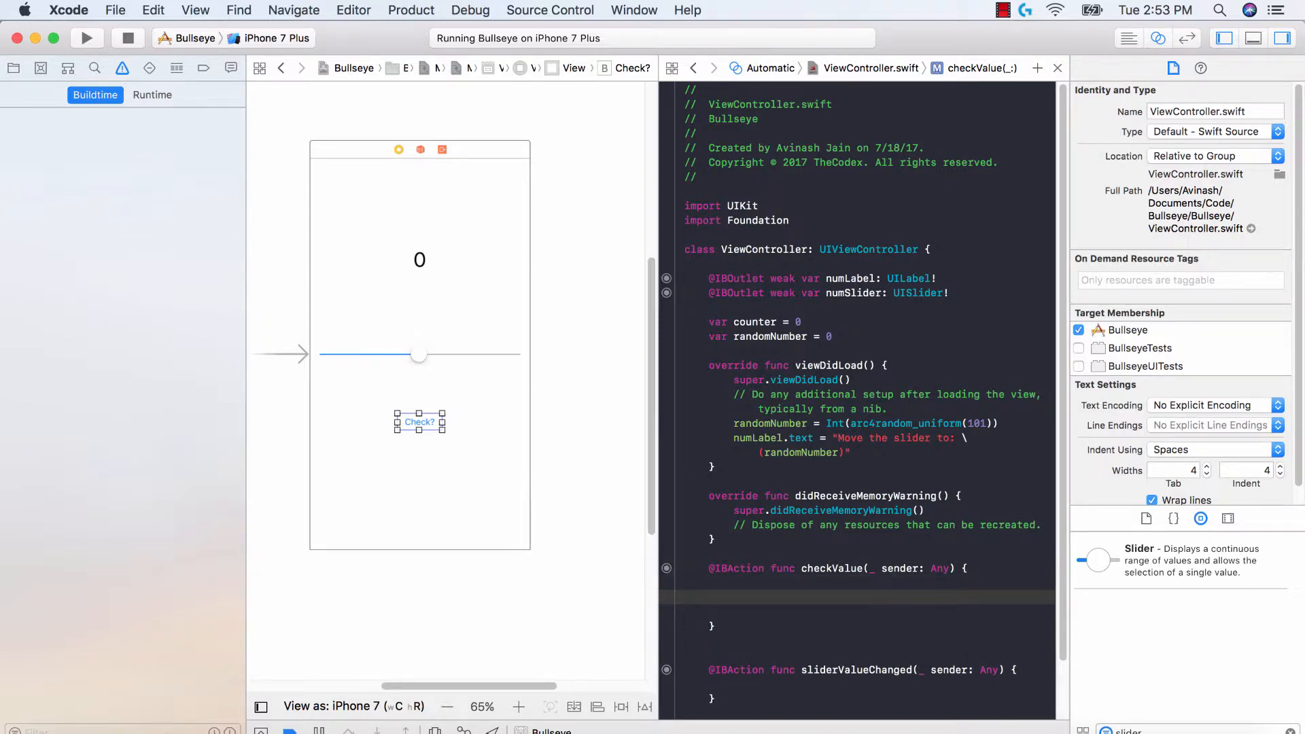
{"action": "type", "text": "if"}
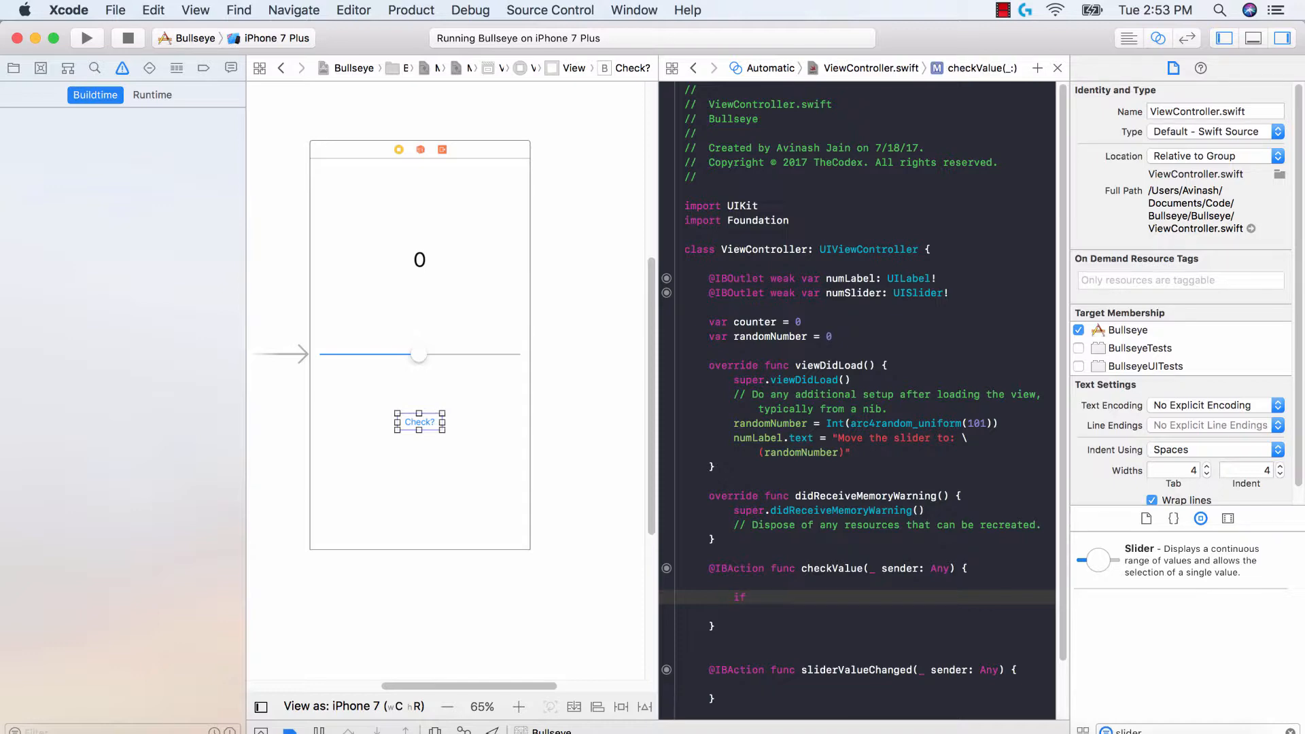
{"action": "type", "text": "randomNumber =="}
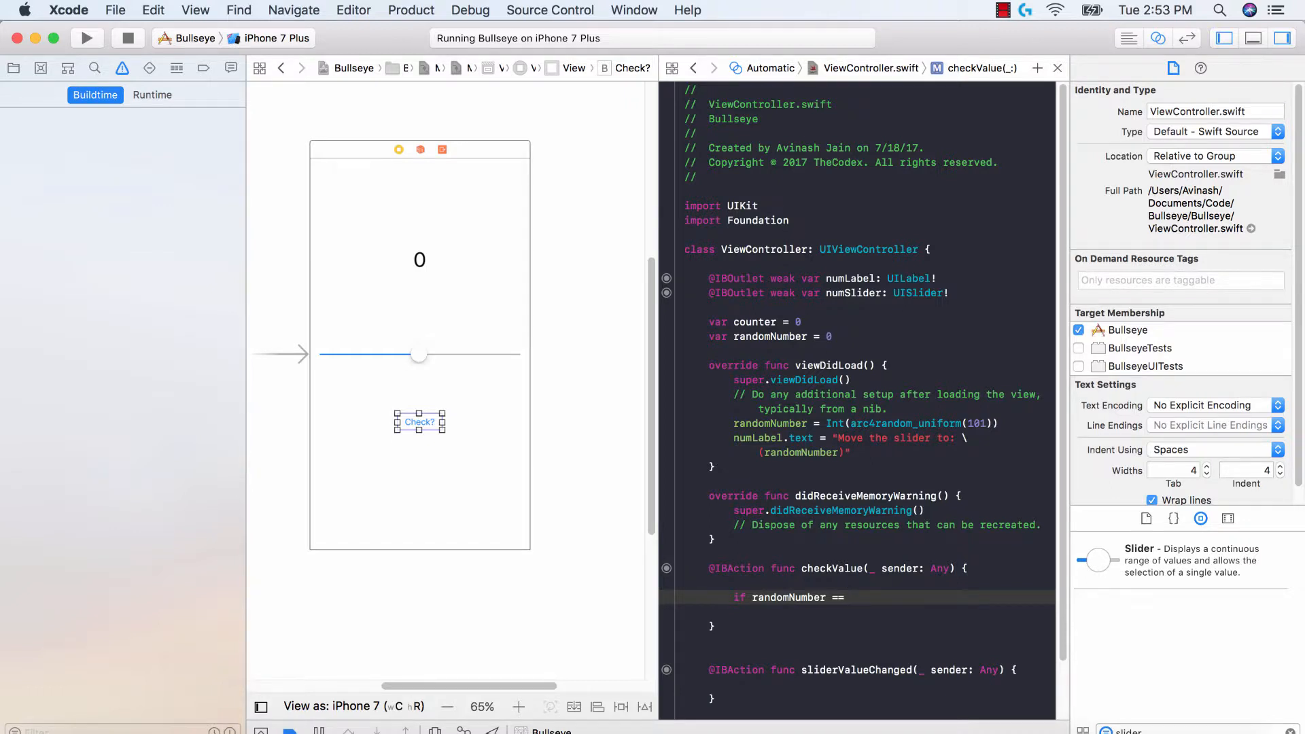
{"action": "type", "text": "n"}
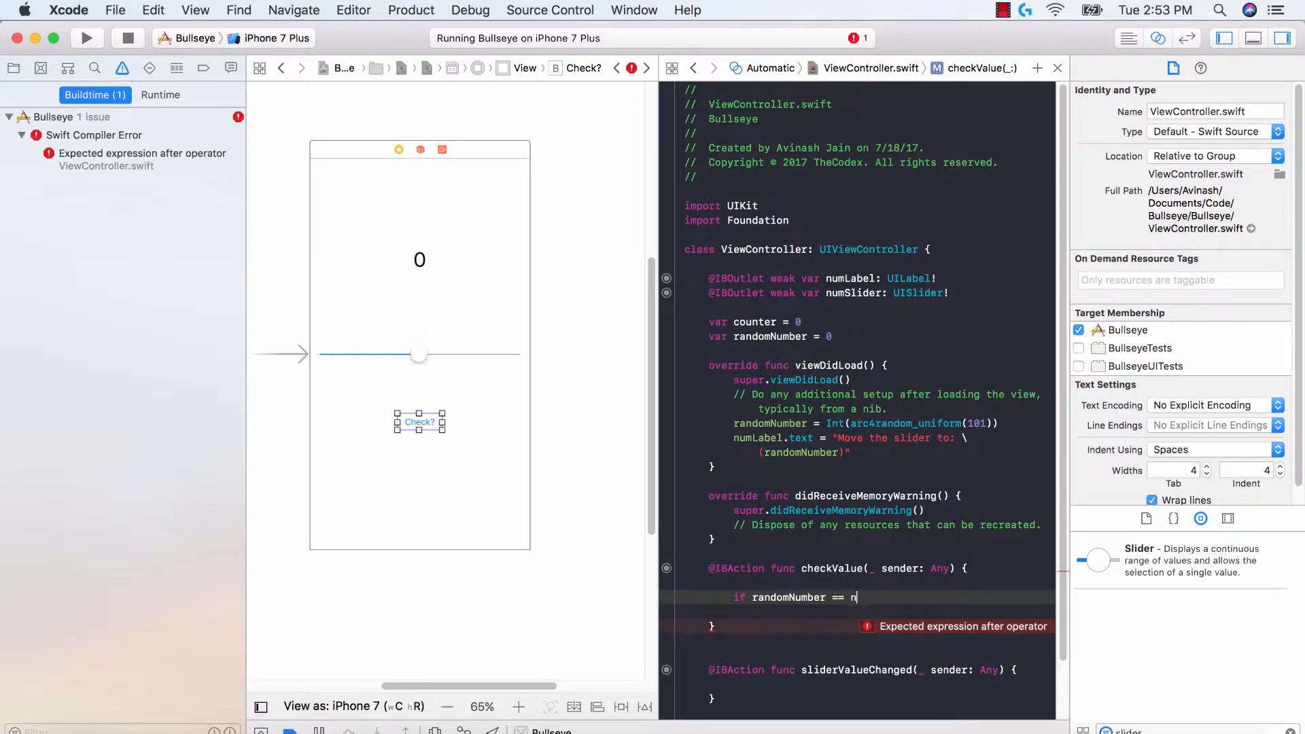
{"action": "type", "text": "umSlider.value)"}
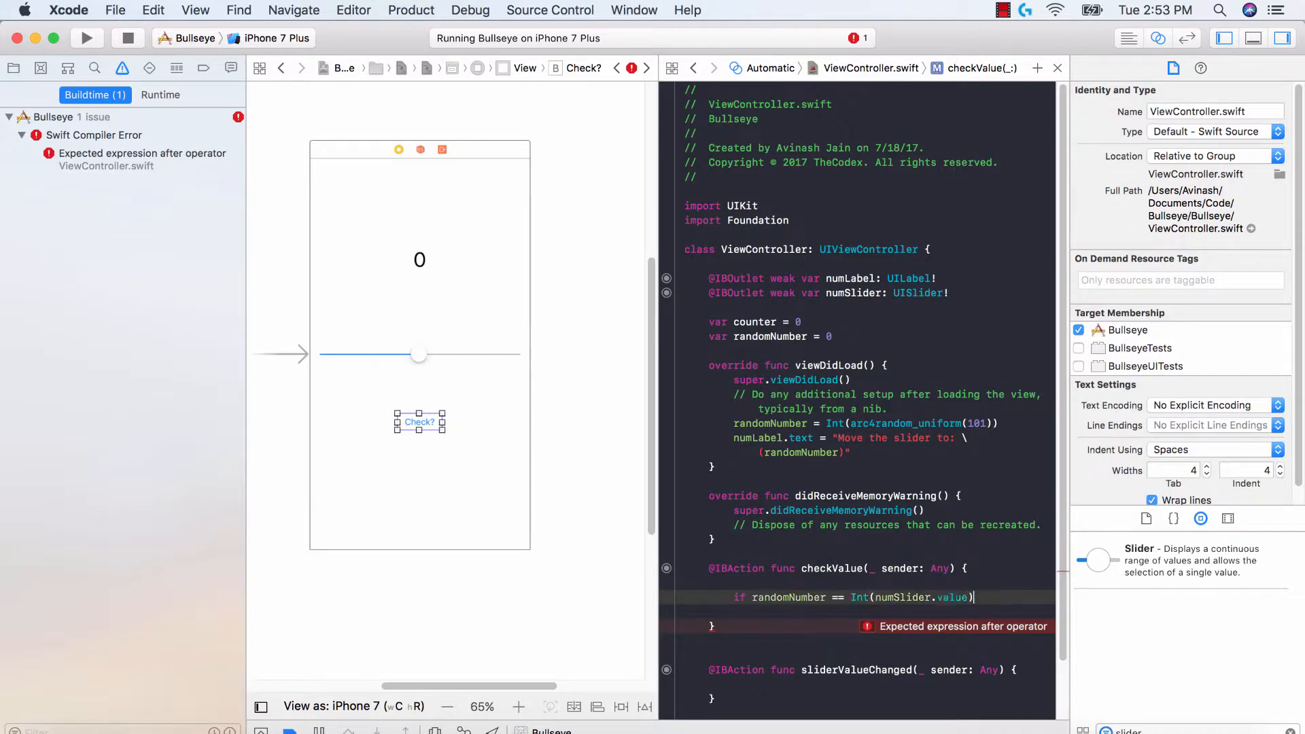
{"action": "type", "text": "{"}
{"action": "left_click", "coordinate": [1195, 729]}
{"action": "type", "text": "Label"}
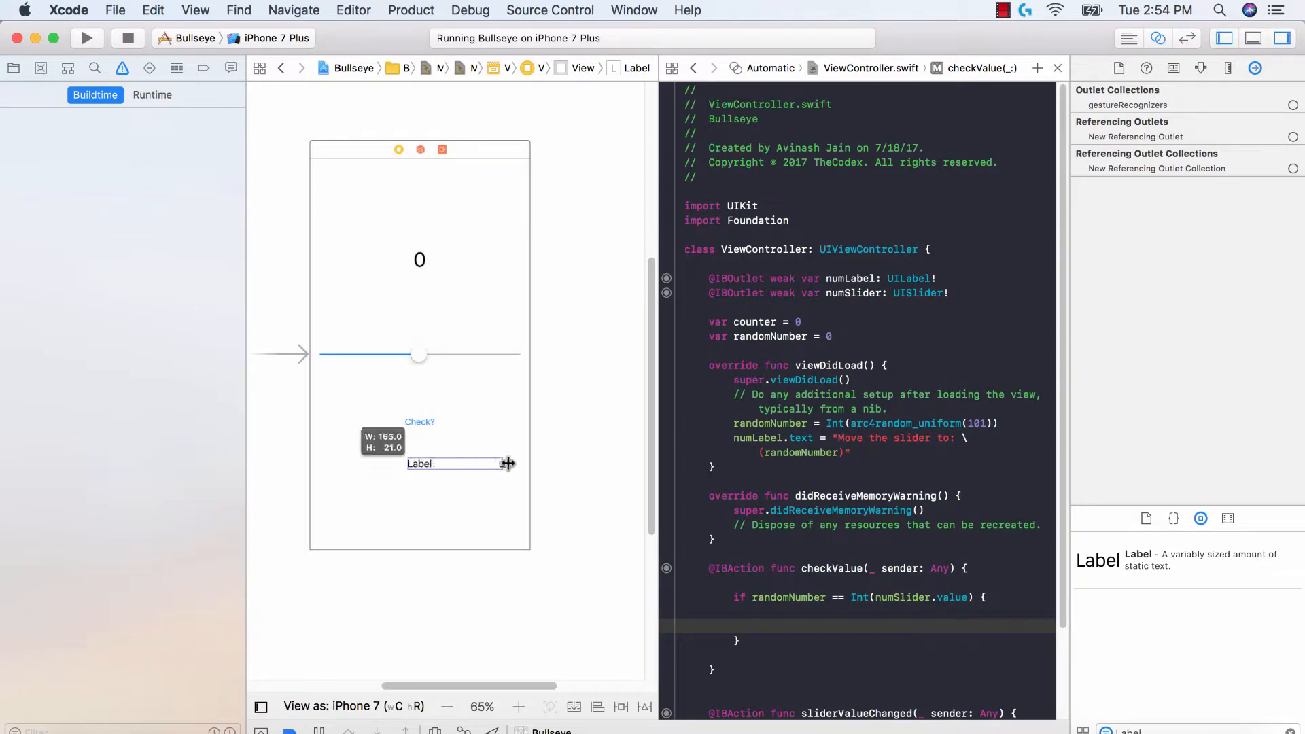
Step: Widen the new label, adjust its attributes, and connect it as outlet resultLabel
{"action": "left_click_drag", "start_coordinate": [506, 463], "coordinate": [329, 463]}
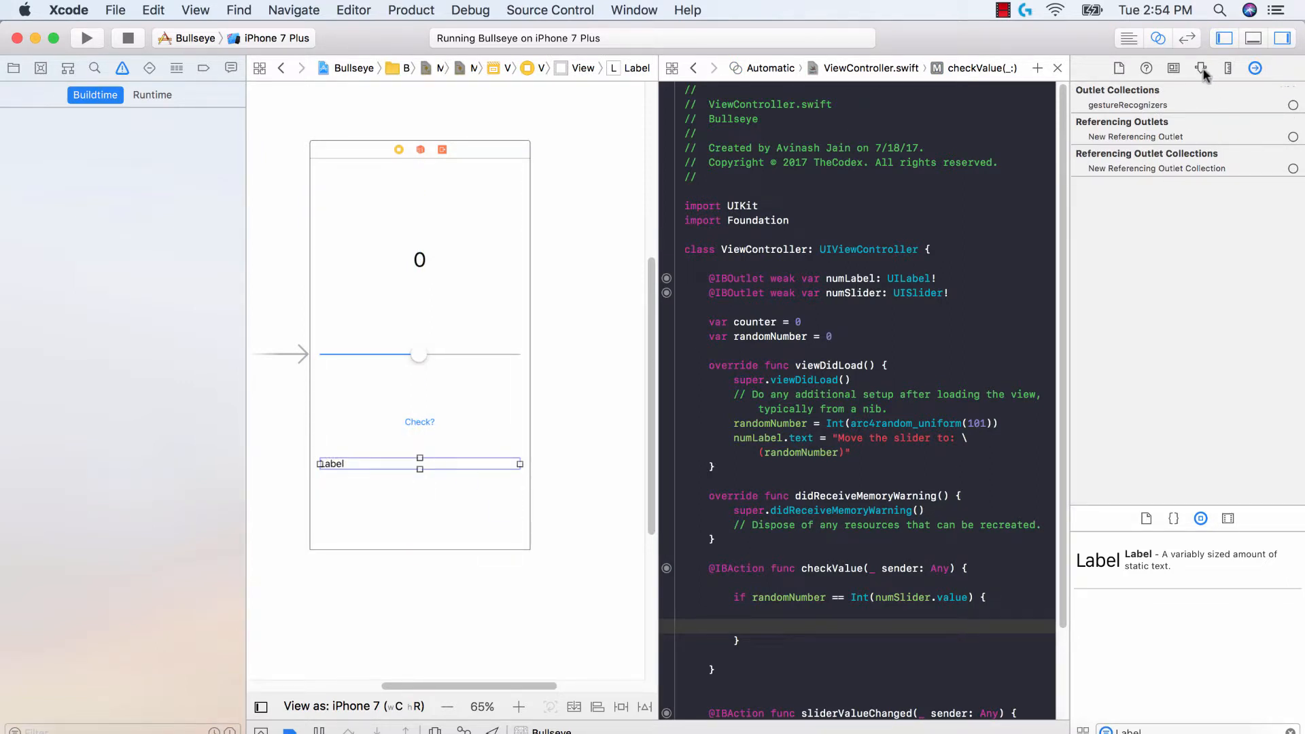
{"action": "left_click", "coordinate": [1201, 68]}
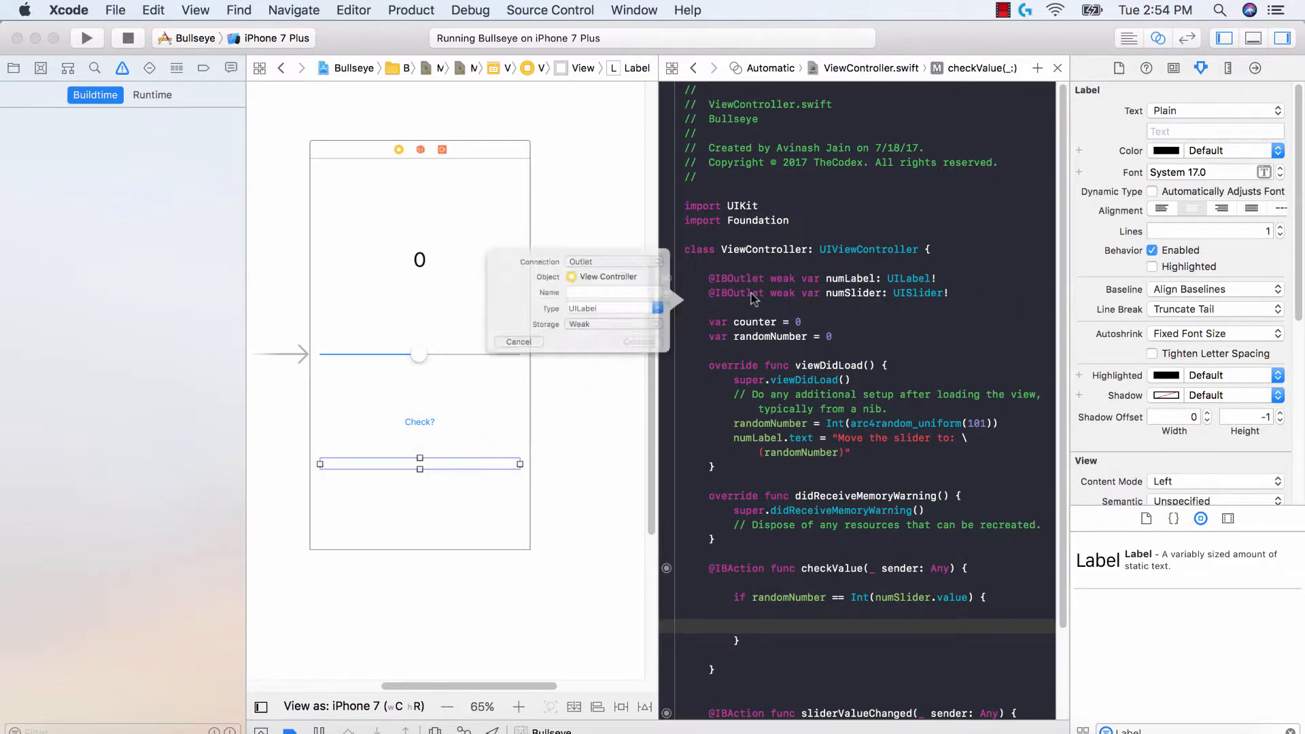
{"action": "type", "text": "resultLabel"}
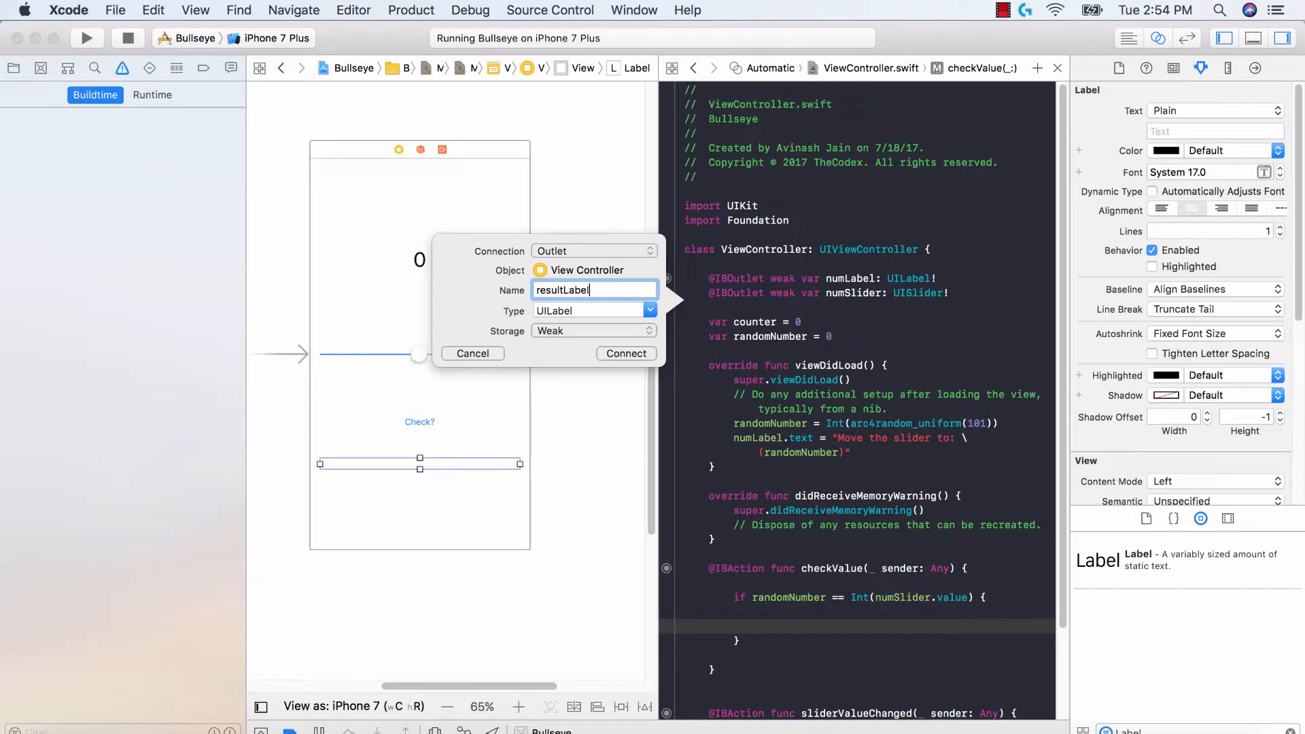
{"action": "left_click", "coordinate": [625, 353]}
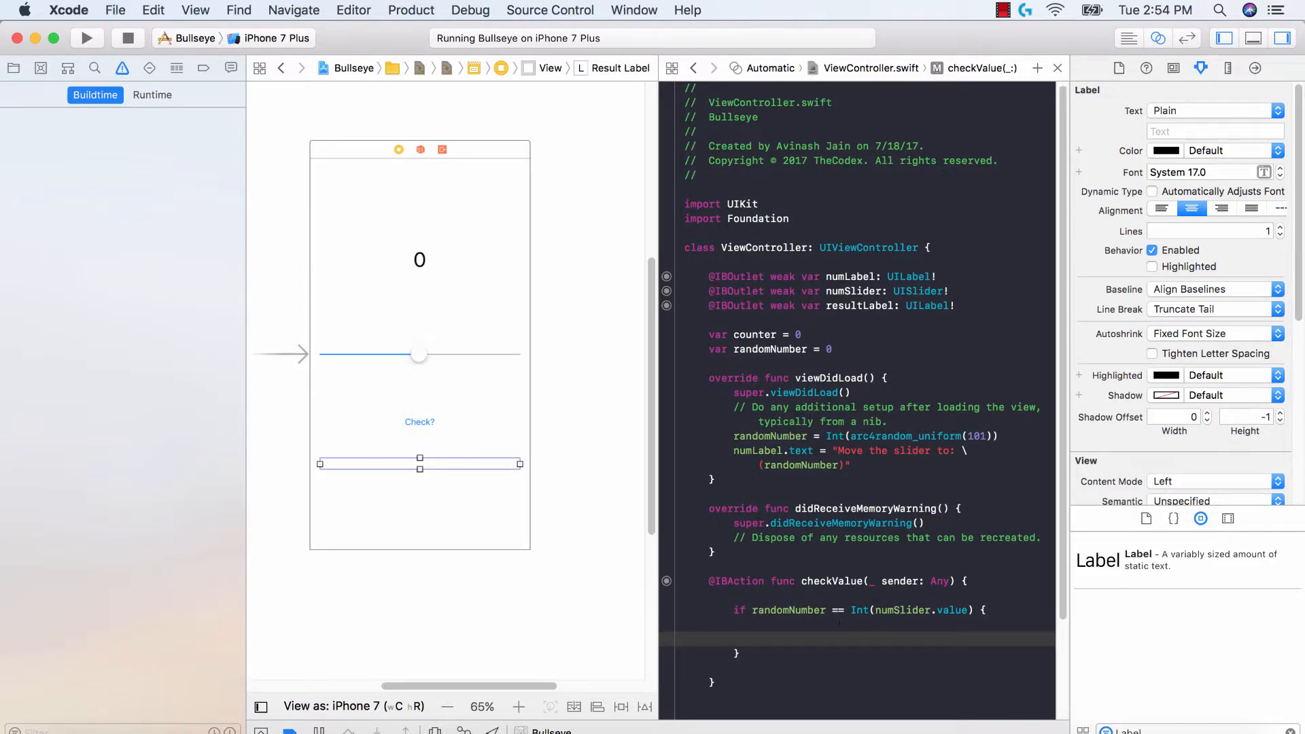
Step: Set resultLabel to "You were right on point! Bullseye!", else "Whoops! You missed! Try again later"
{"action": "left_click", "coordinate": [1175, 68]}
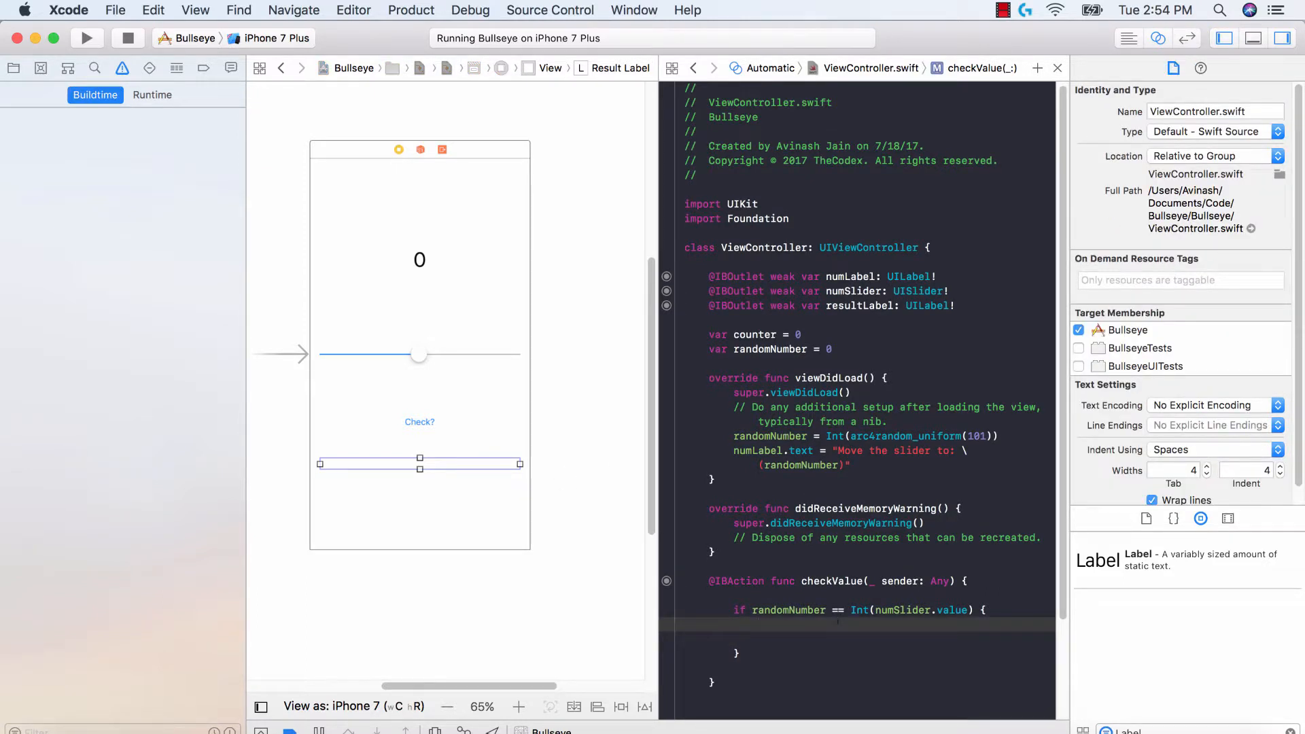
{"action": "type", "text": "resultLabel.text = \"You were right on point!"}
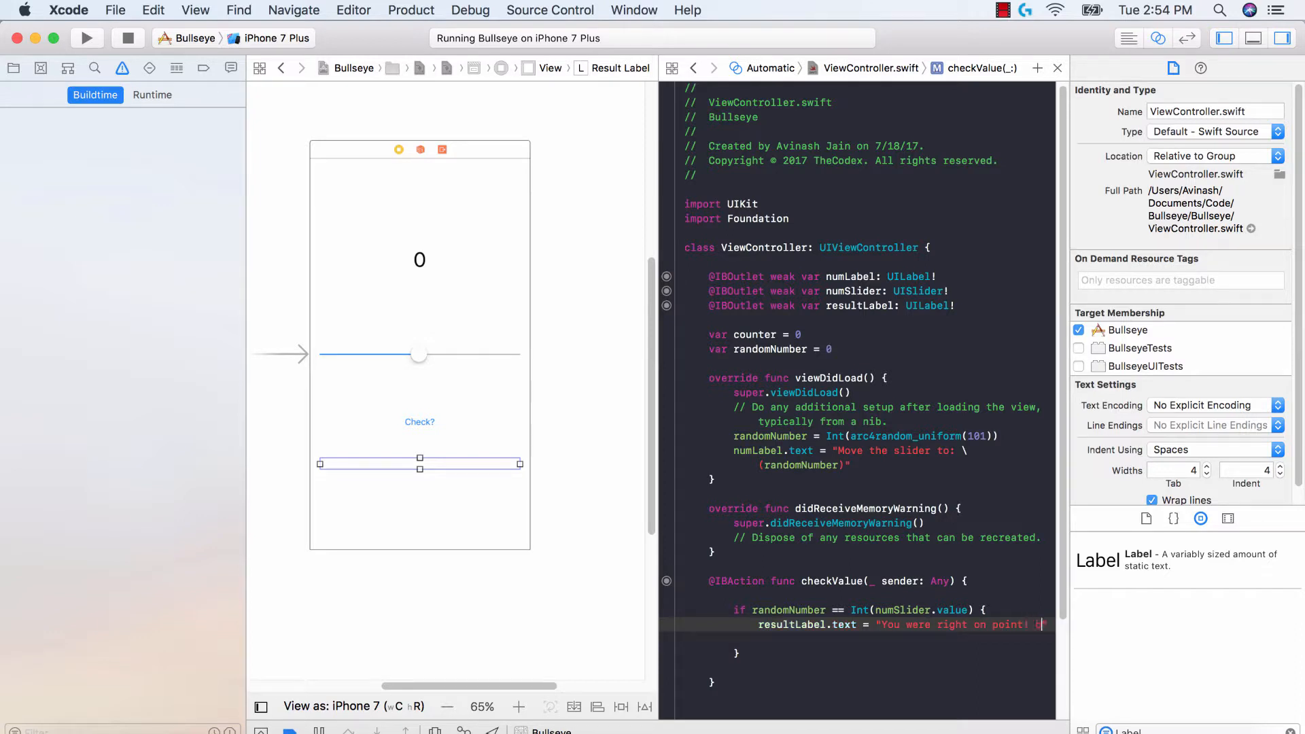
{"action": "type", "text": "Bullseye!"}
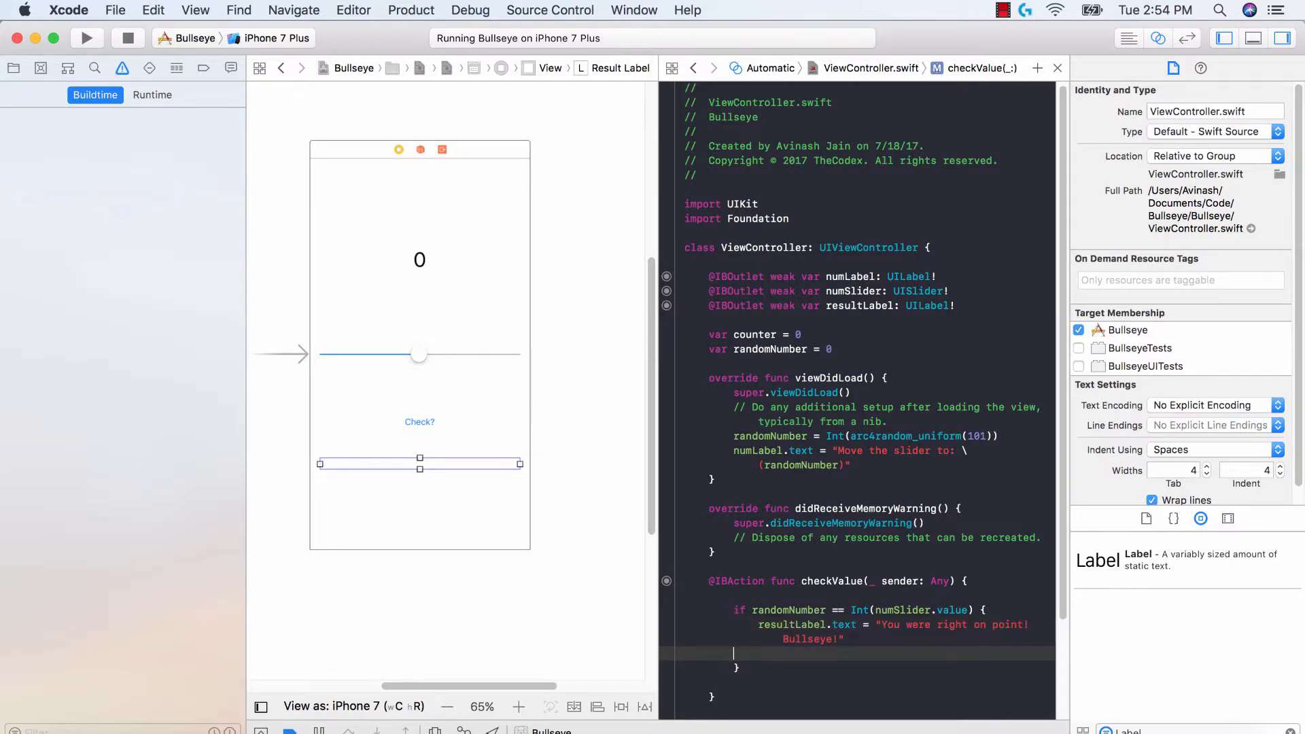
{"action": "type", "text": "else {"}
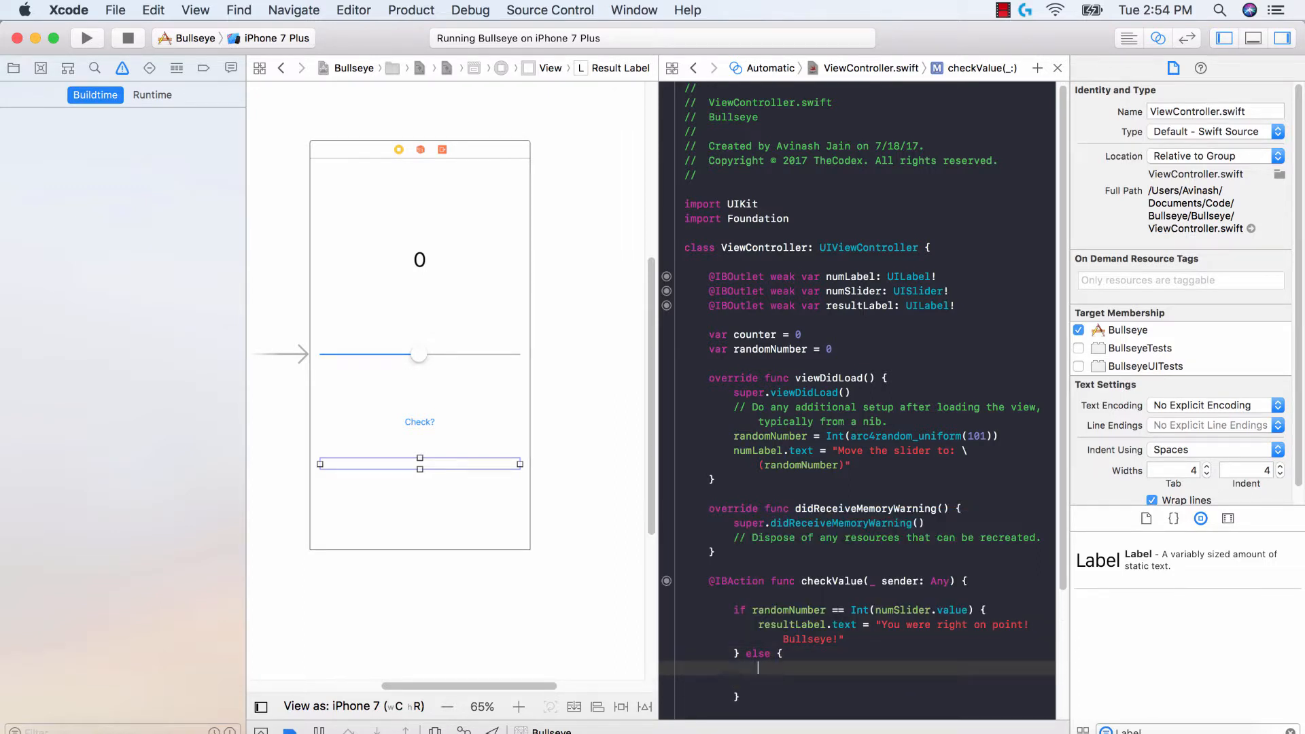
{"action": "type", "text": "resultLabel.text = \"Whoops! You missed! Try again later"}
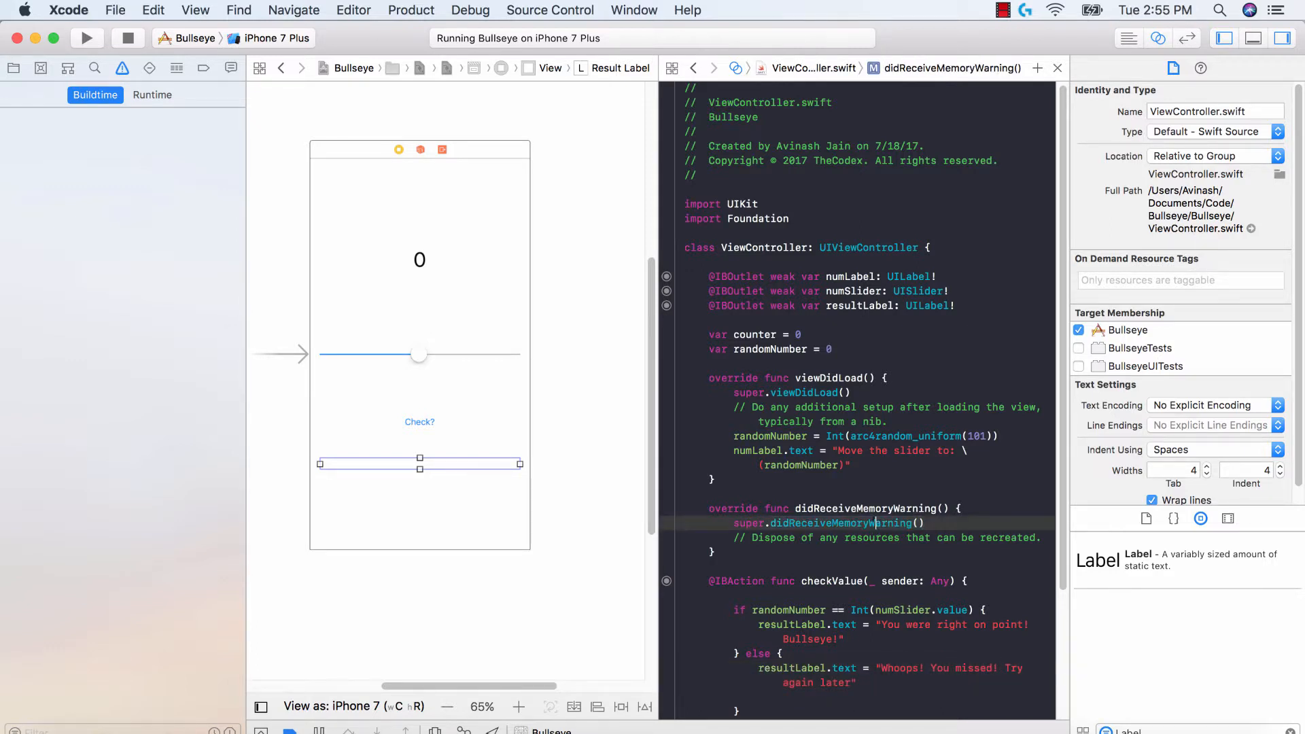
{"action": "scroll", "scroll_direction": "down", "scroll_amount": 3}
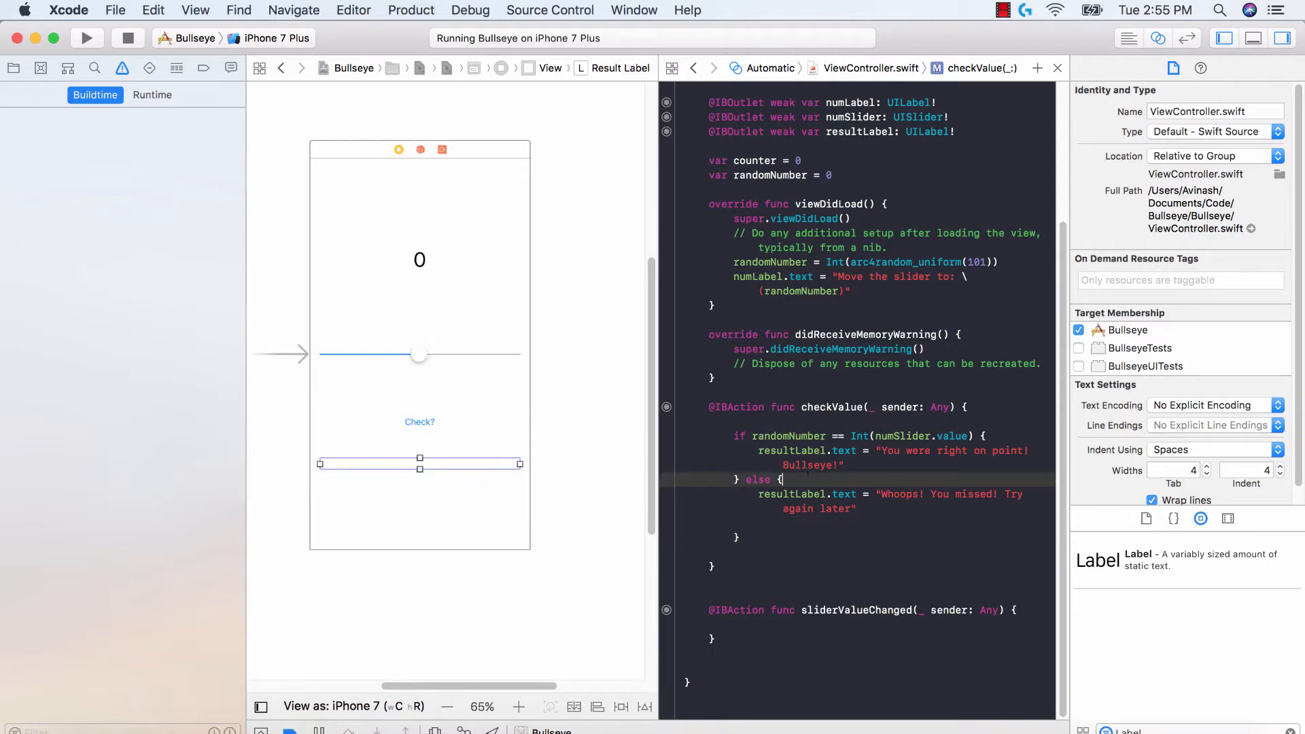
Step: Rerun Bullseye, stopping the running instance so the updated build launches
{"action": "left_click", "coordinate": [85, 38]}
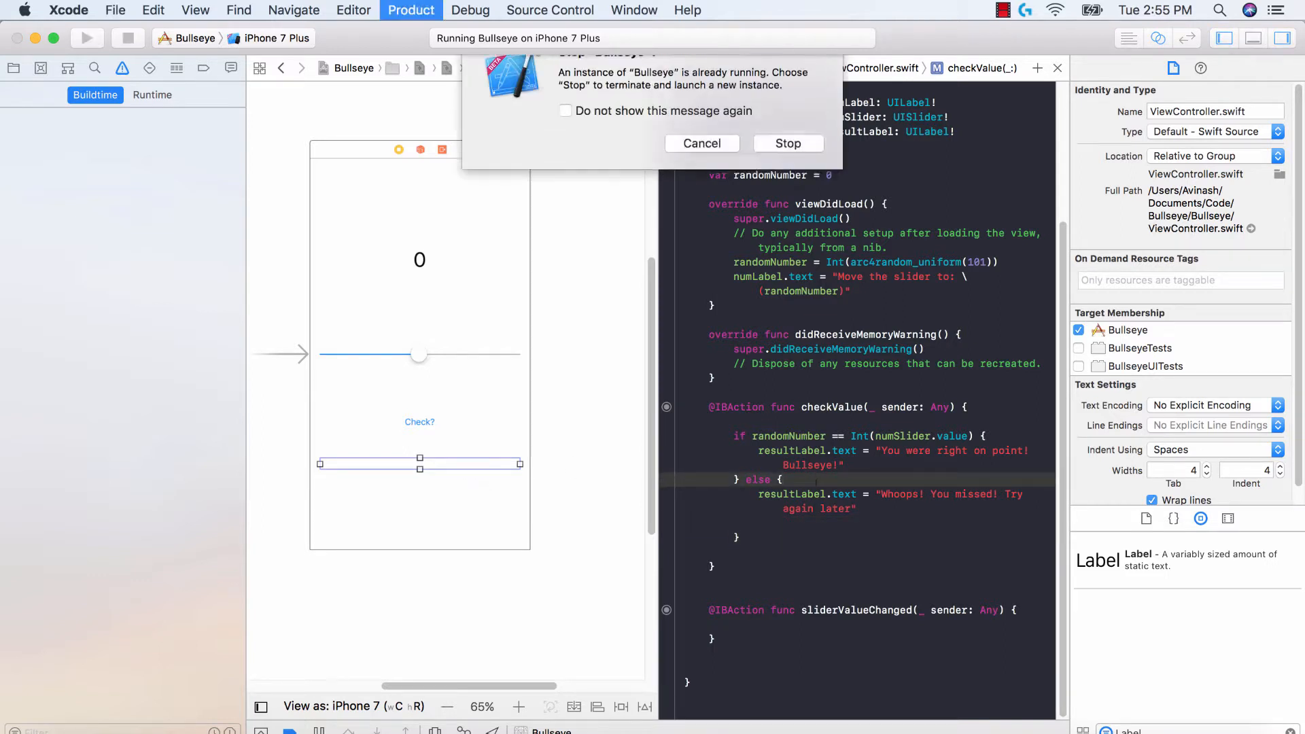
{"action": "left_click", "coordinate": [787, 144]}
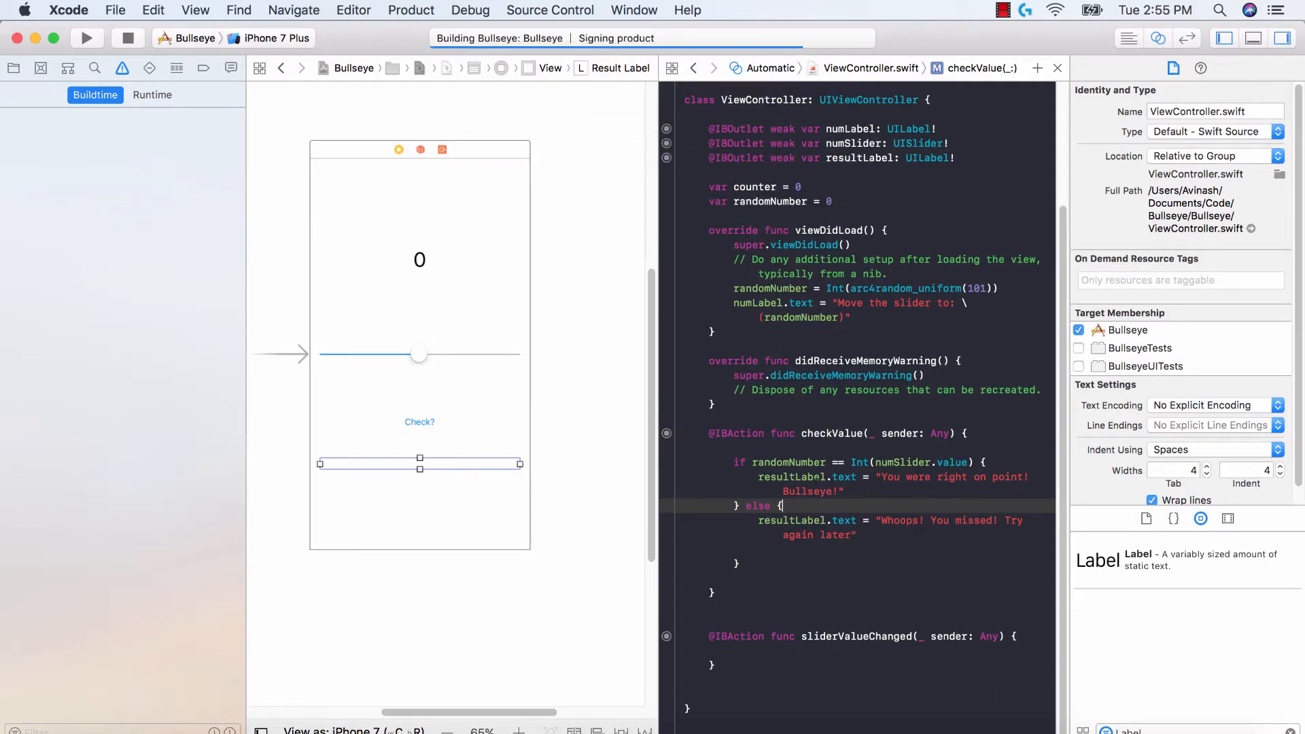
{"action": "left_click", "coordinate": [86, 37]}
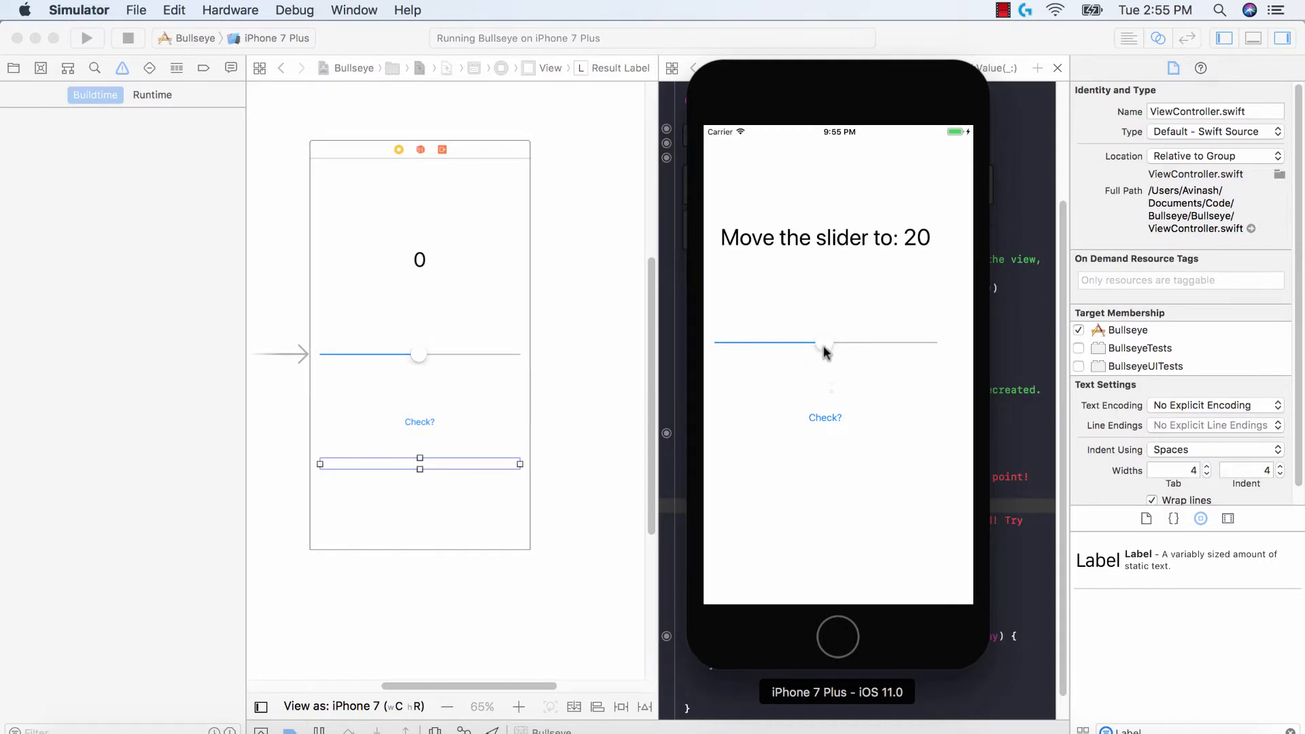
Step: Drag the slider left toward 20 and check the guess, getting the 'Whoops! You missed!' message
{"action": "left_click_drag", "start_coordinate": [824, 342], "coordinate": [805, 344]}
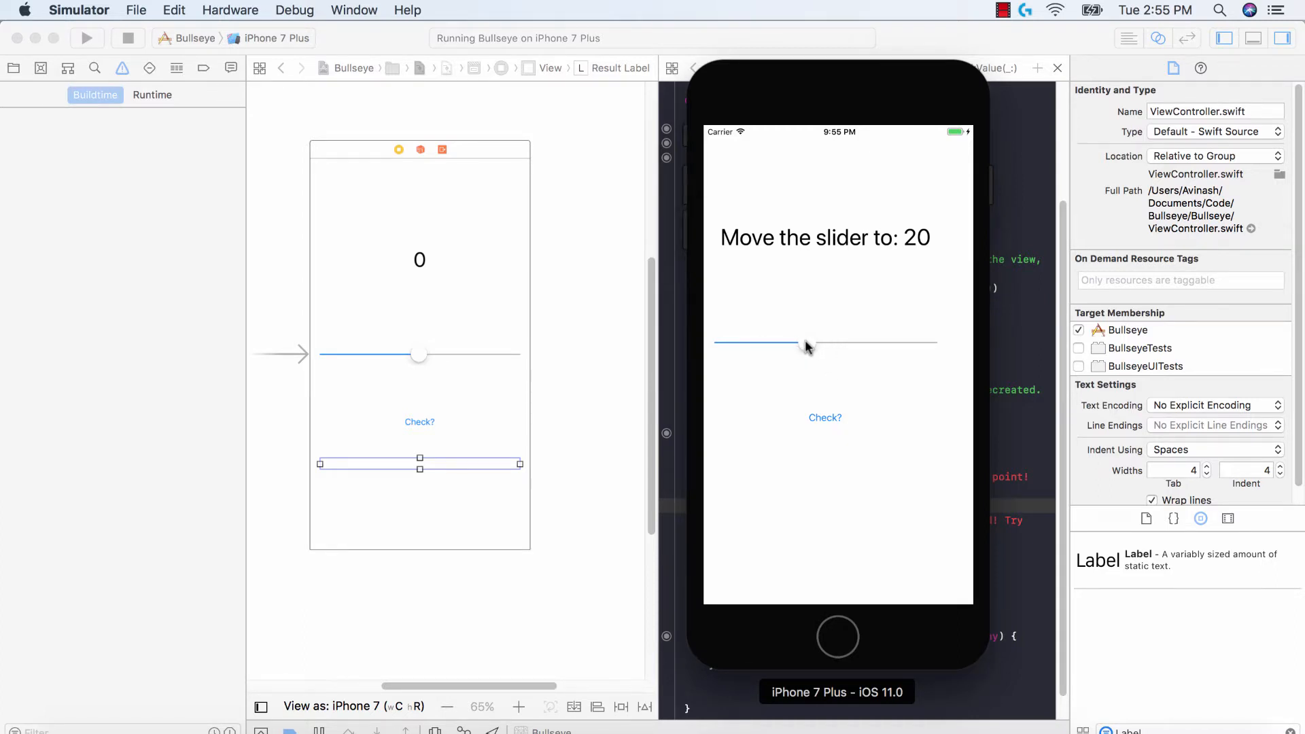
{"action": "left_click_drag", "start_coordinate": [808, 347], "coordinate": [762, 345]}
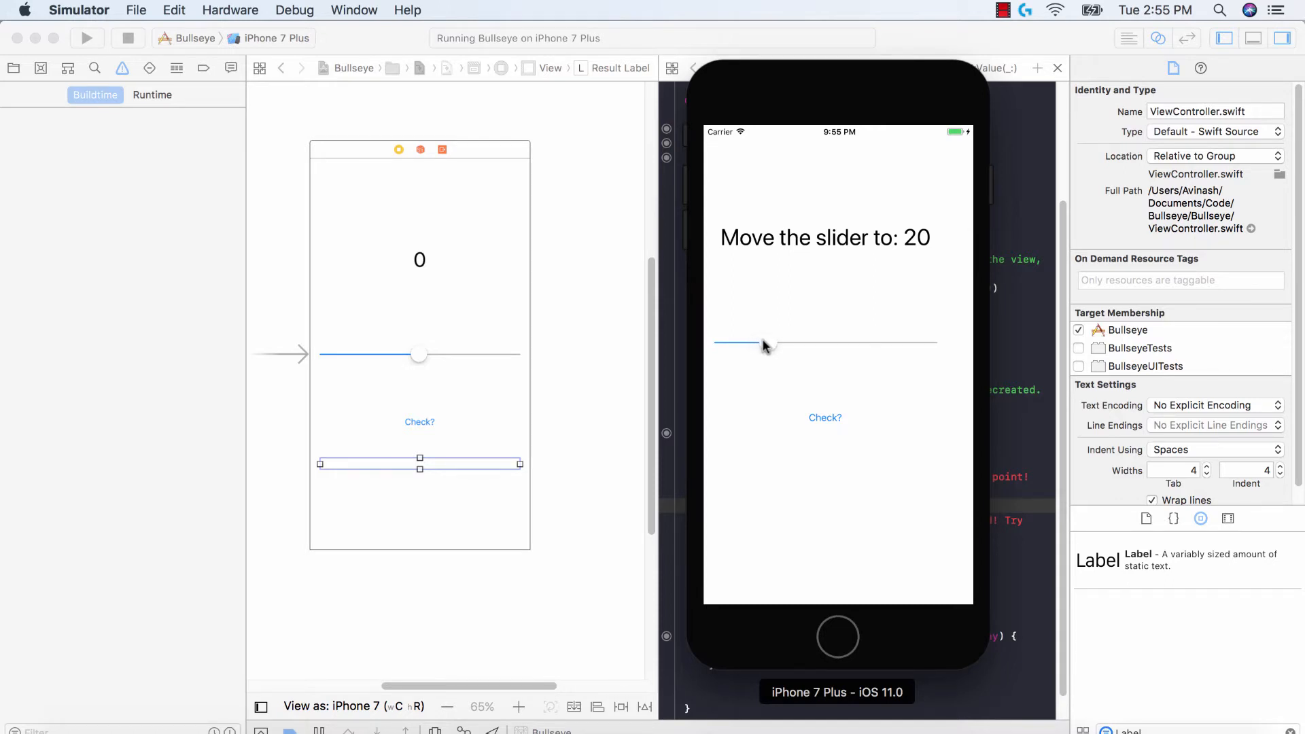
{"action": "left_click", "coordinate": [825, 417]}
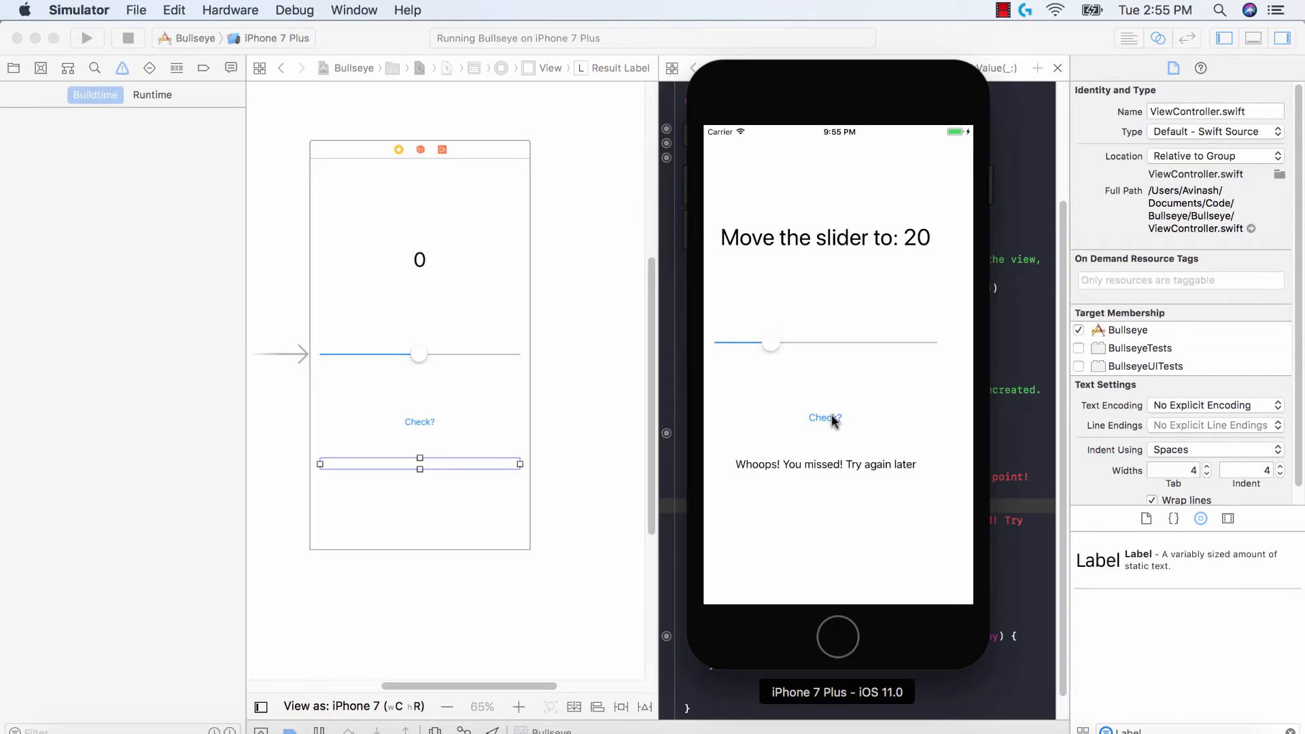
{"action": "mouse_move", "coordinate": [758, 425]}
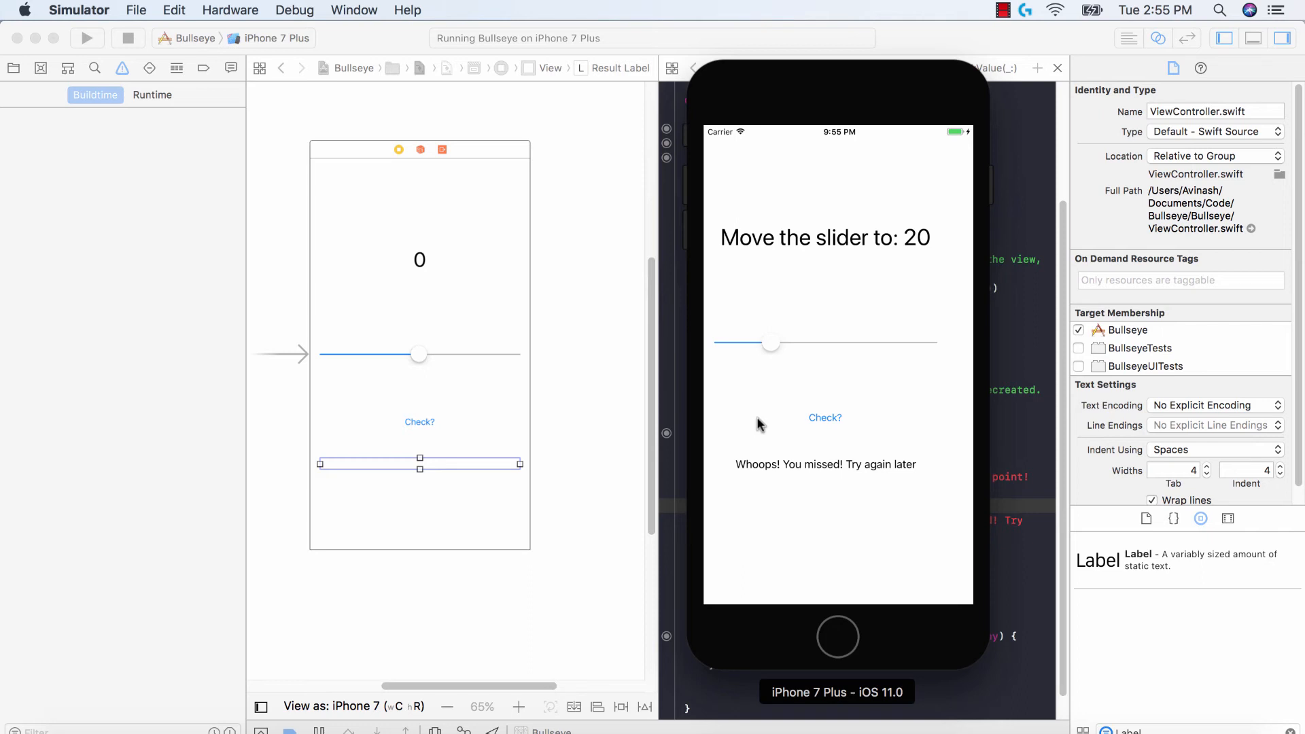
{"action": "mouse_move", "coordinate": [1007, 58]}
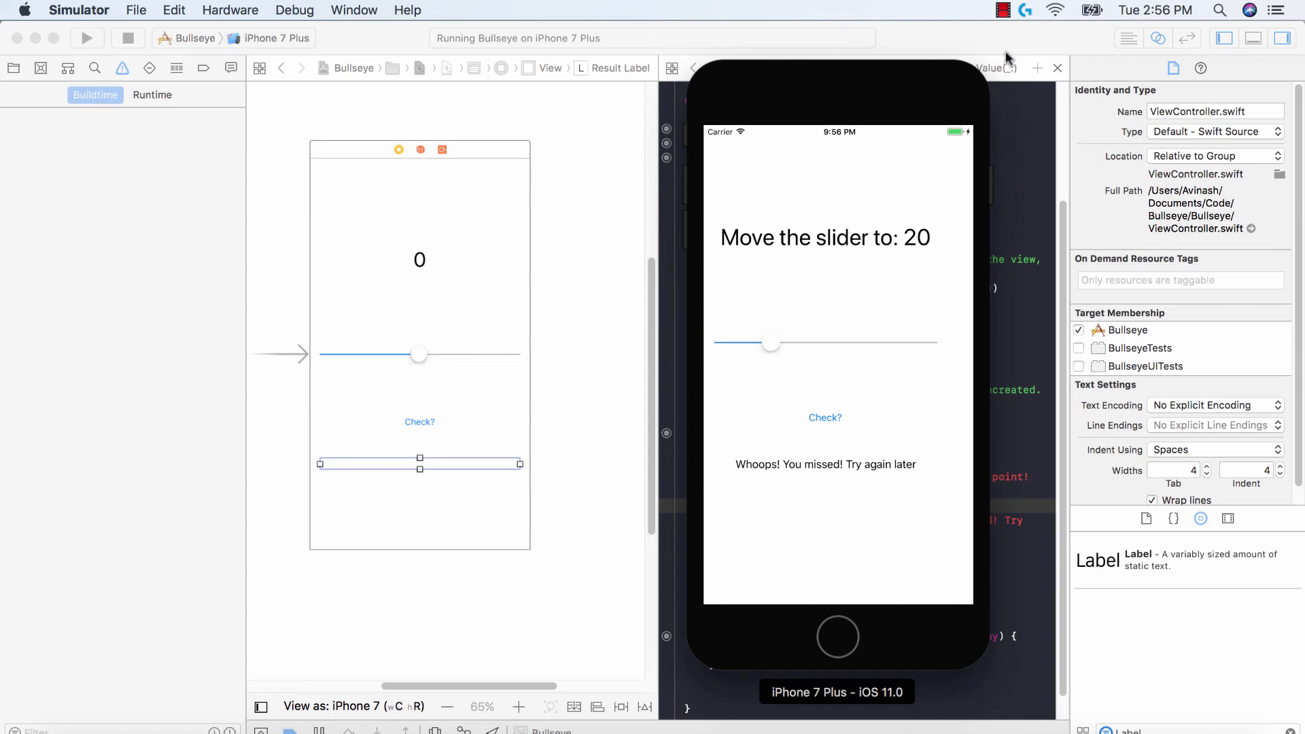